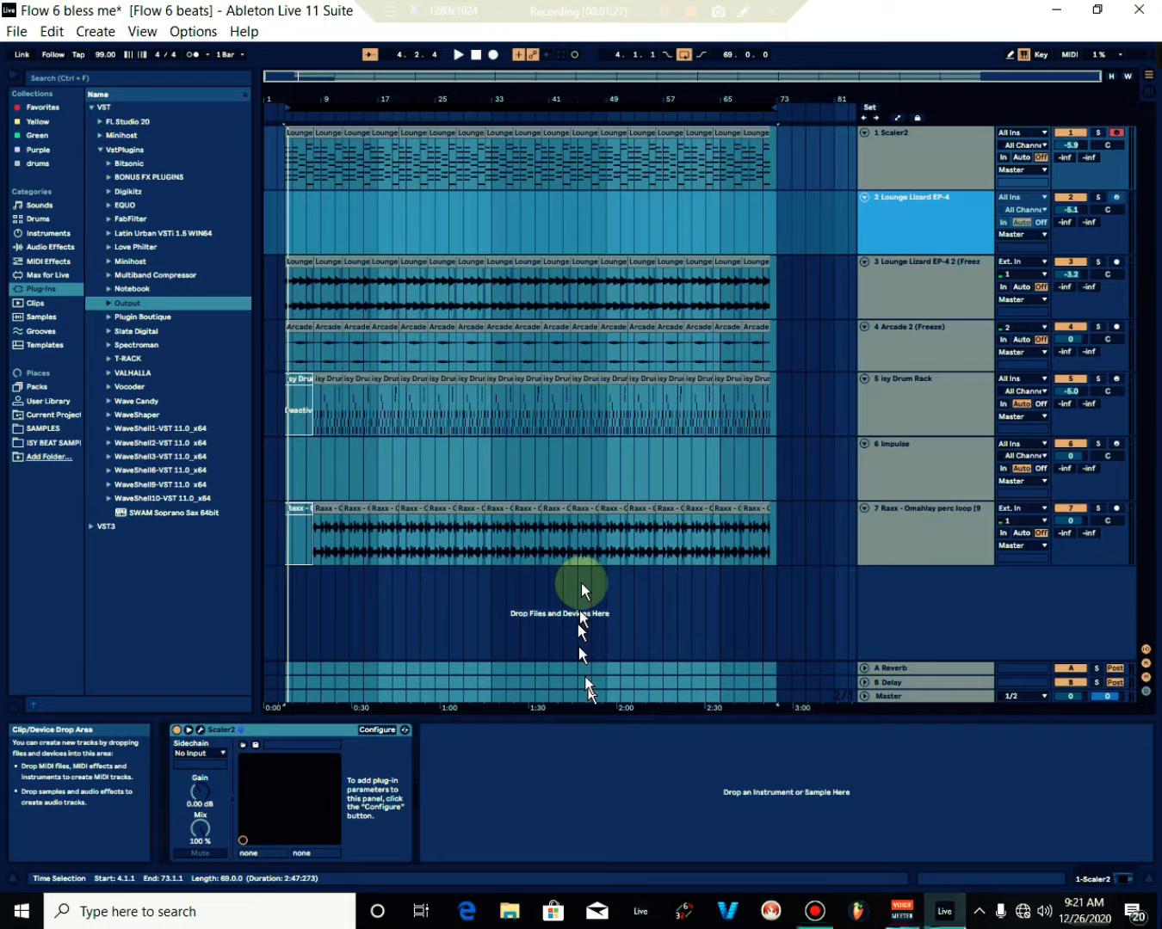
mouse_move(955, 206)
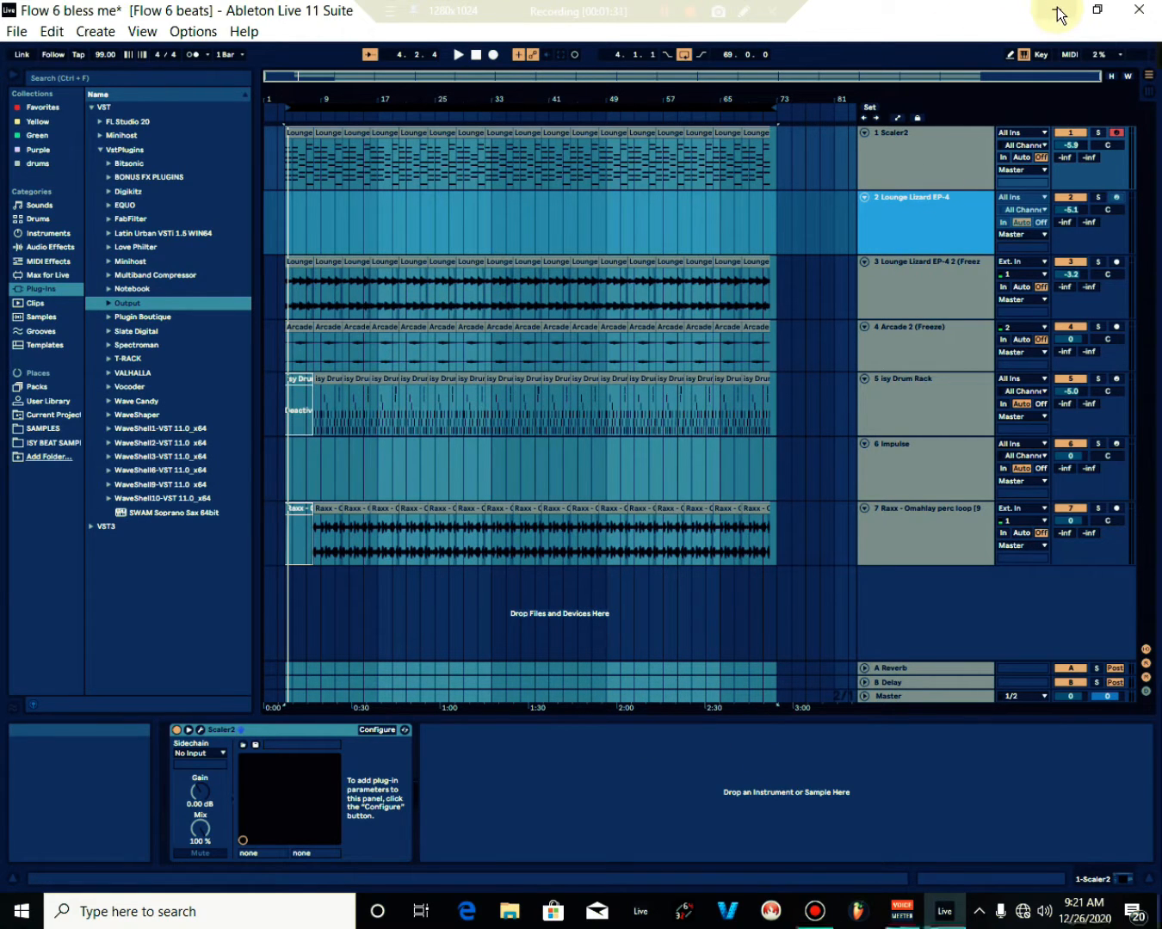
mouse_move(1059, 12)
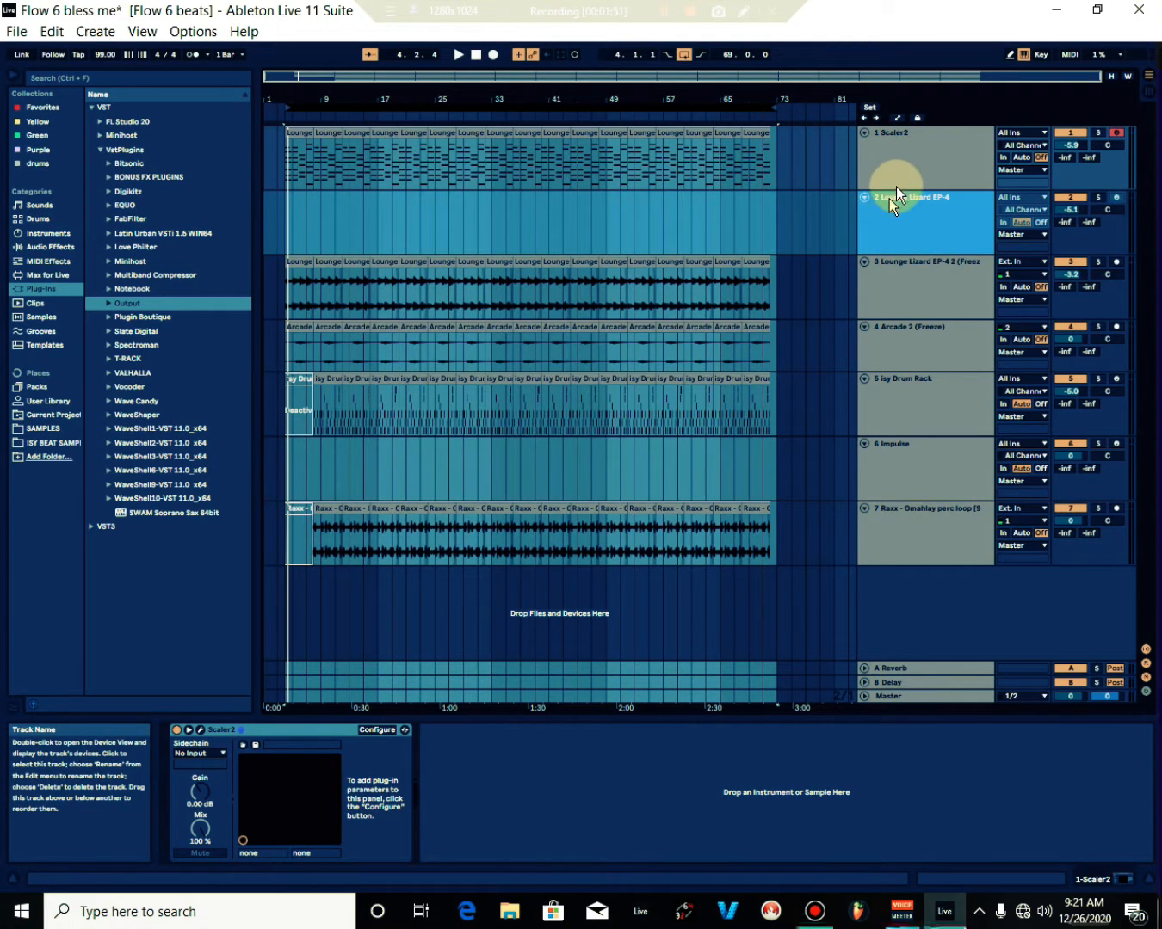
Step: Restore Voicemeeter, inspect the 'isy setup' settings file, and close Load Settings without loading
click(901, 911)
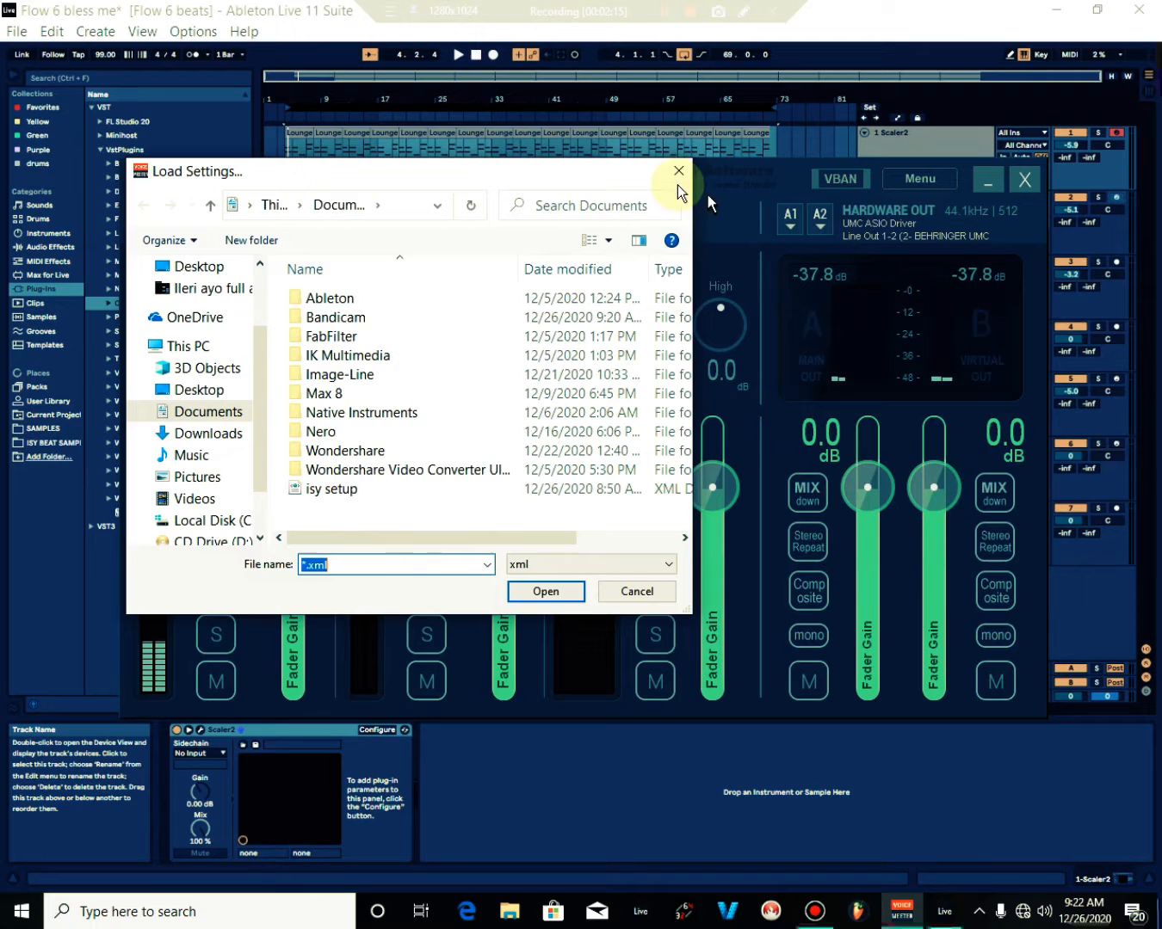
click(328, 489)
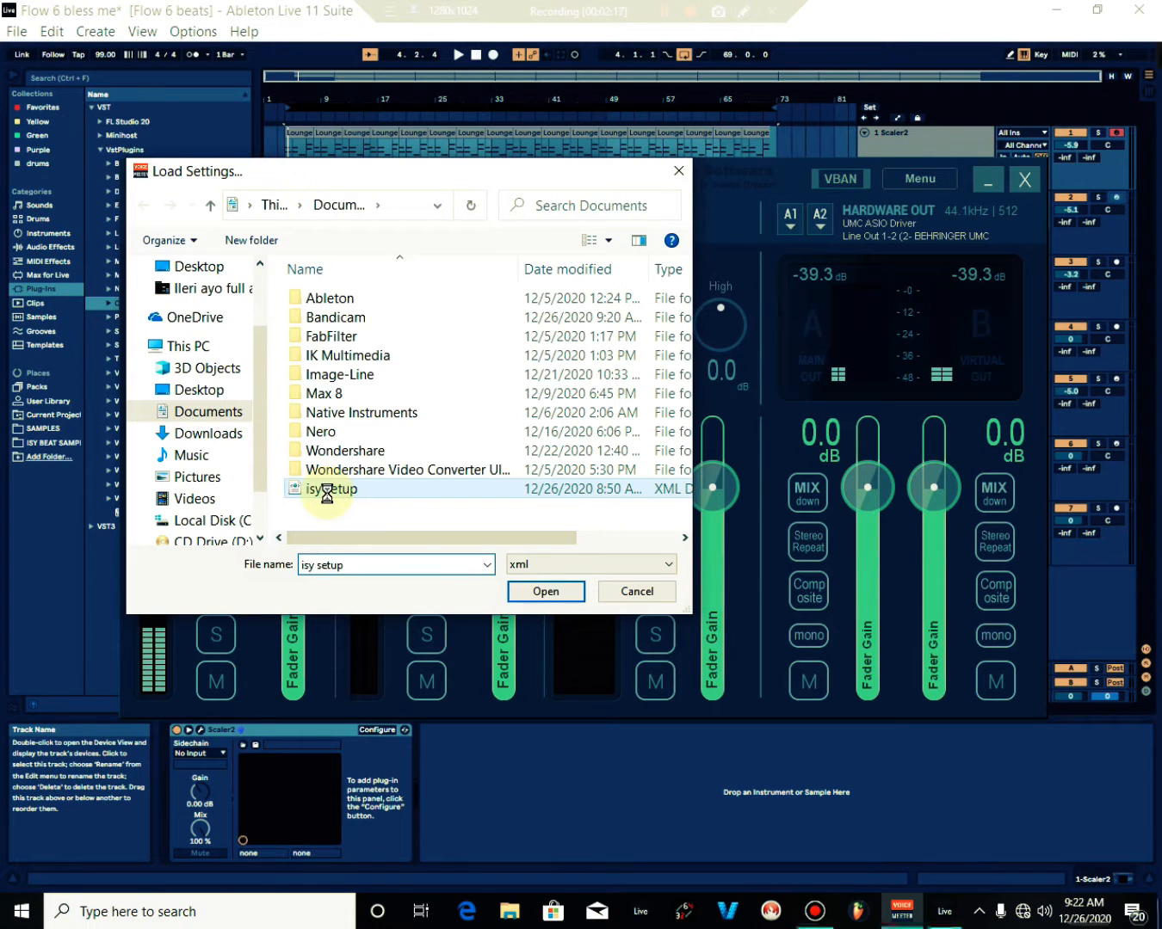
right_click(330, 489)
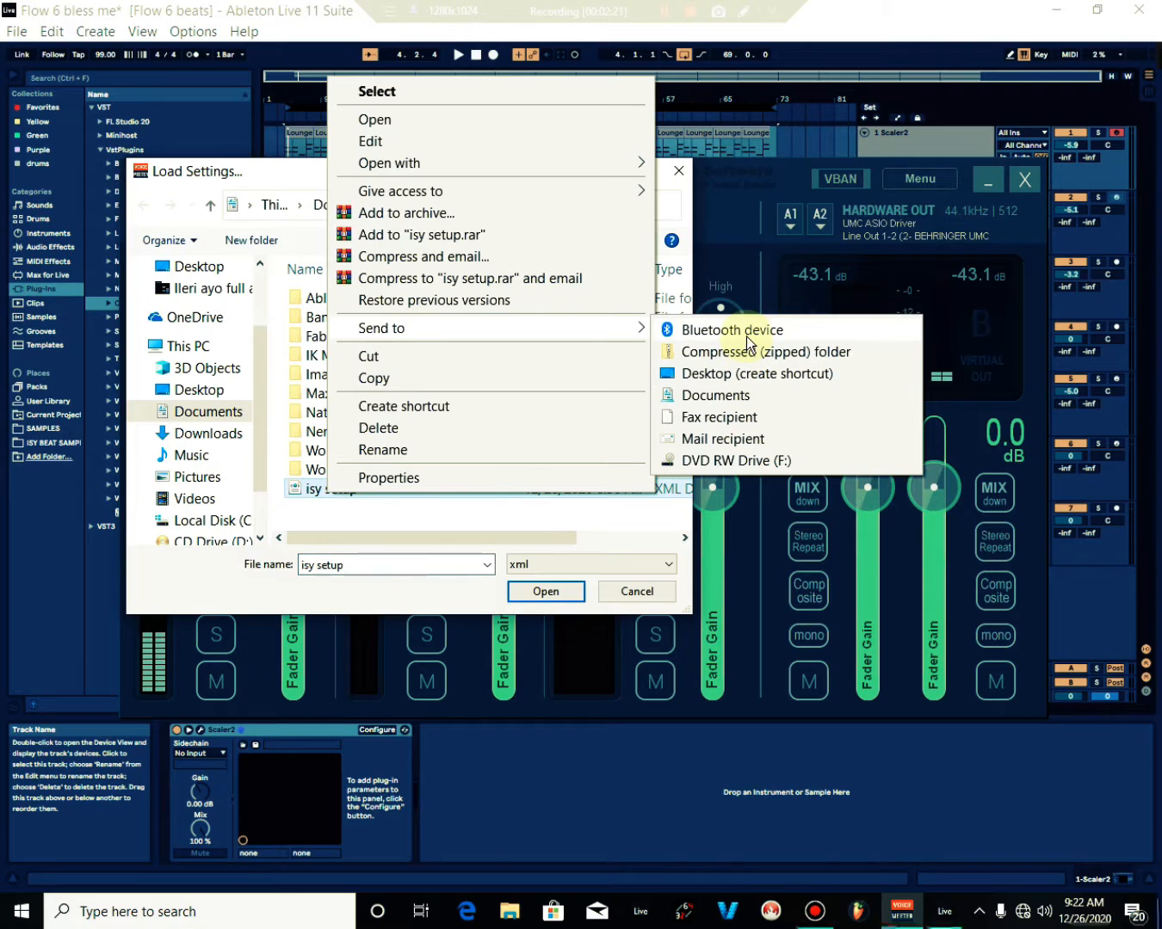
click(353, 538)
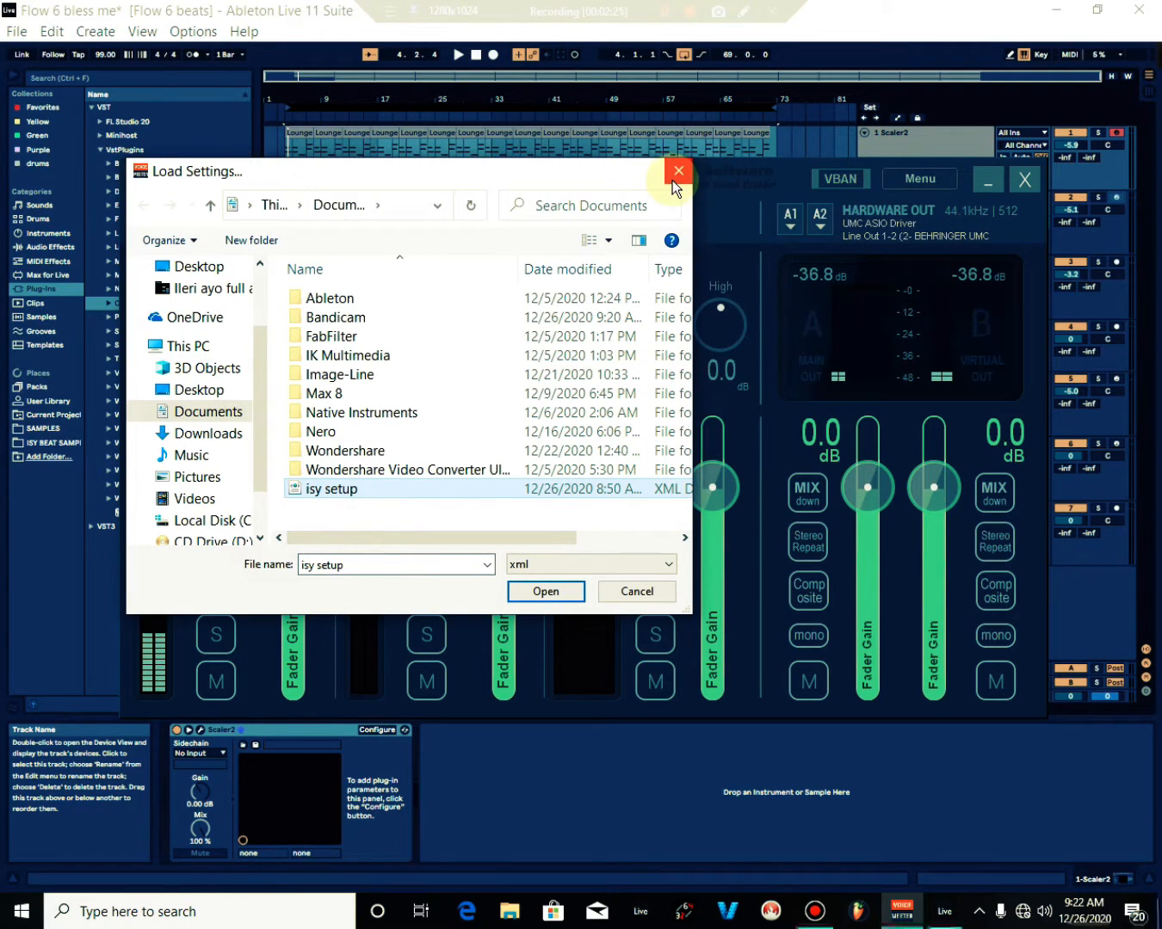
mouse_move(678, 172)
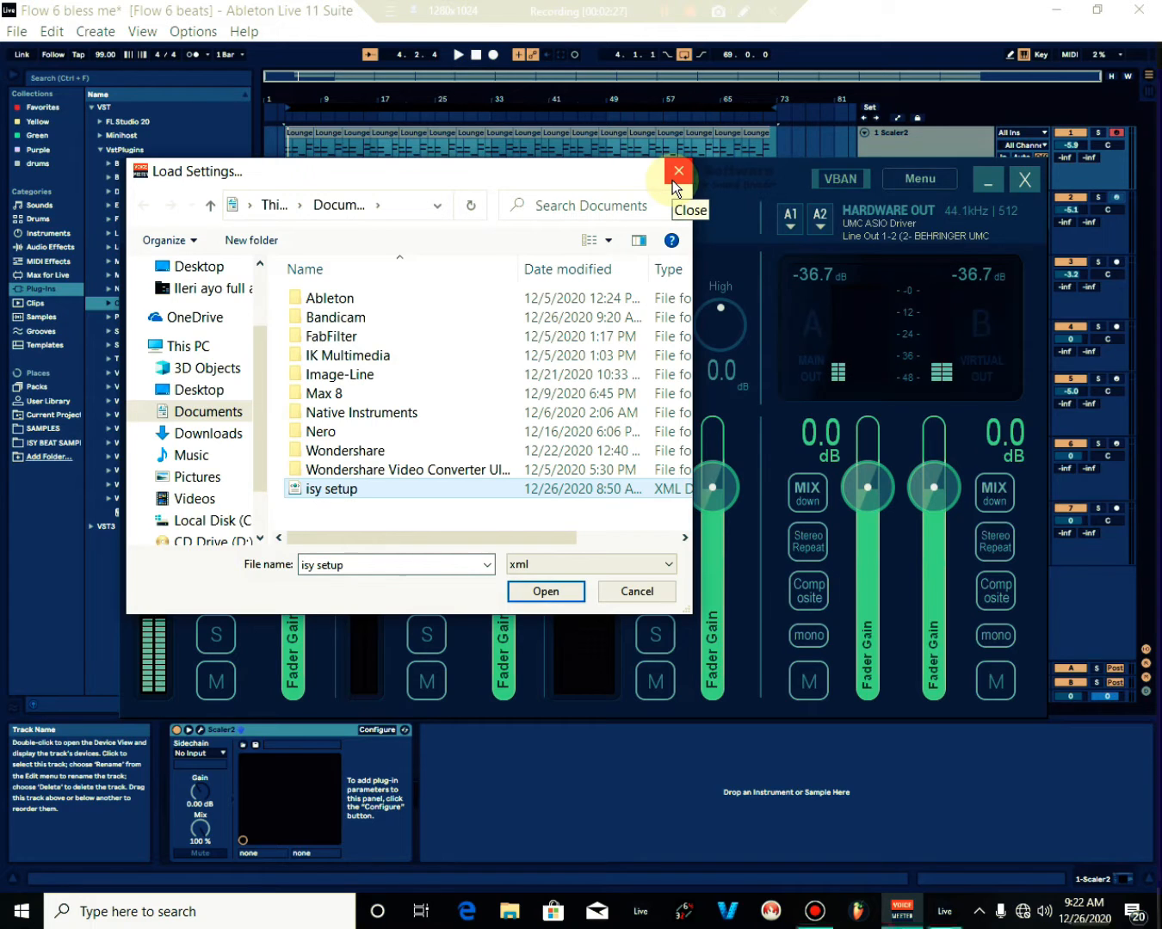
click(679, 170)
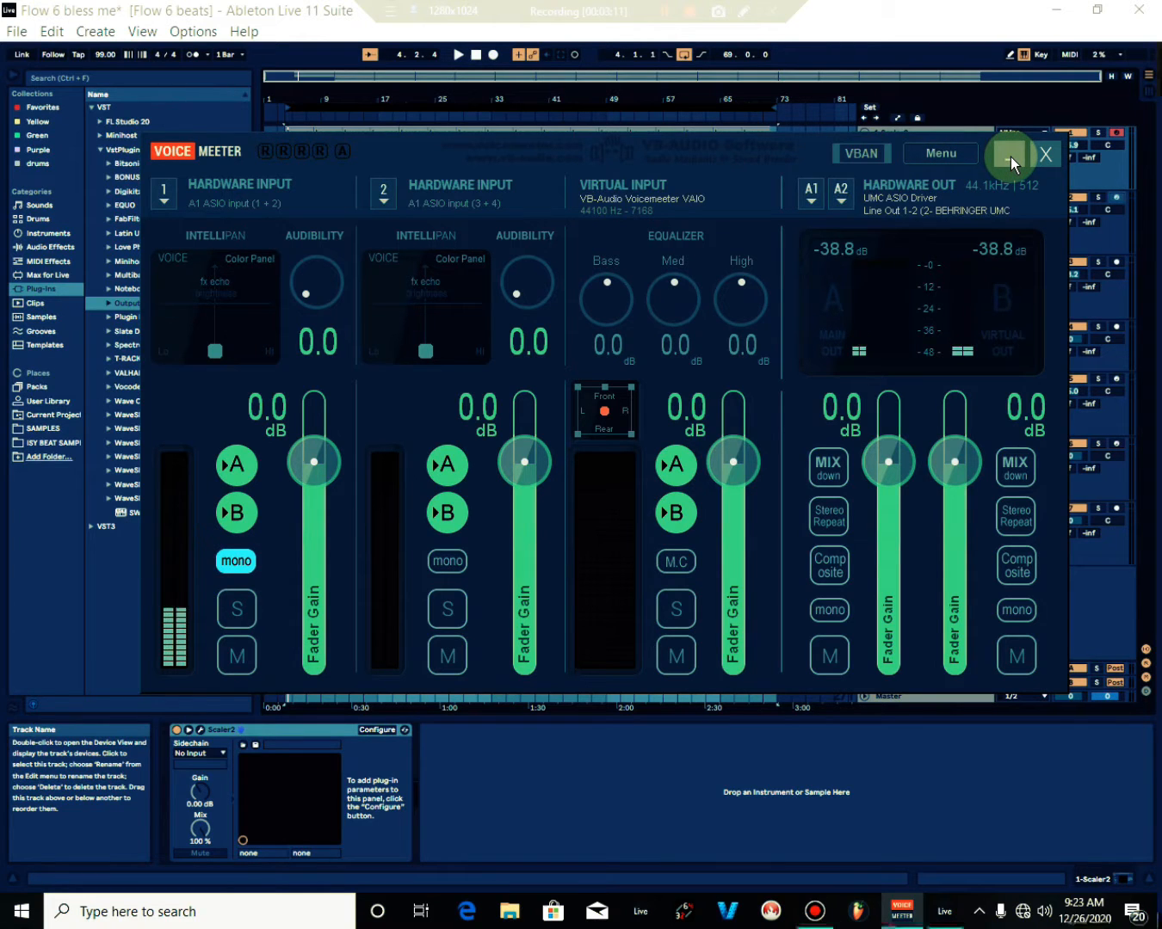
Step: Open Voicemeeter's Menu and close it, leaving the mixer settings unchanged
click(938, 152)
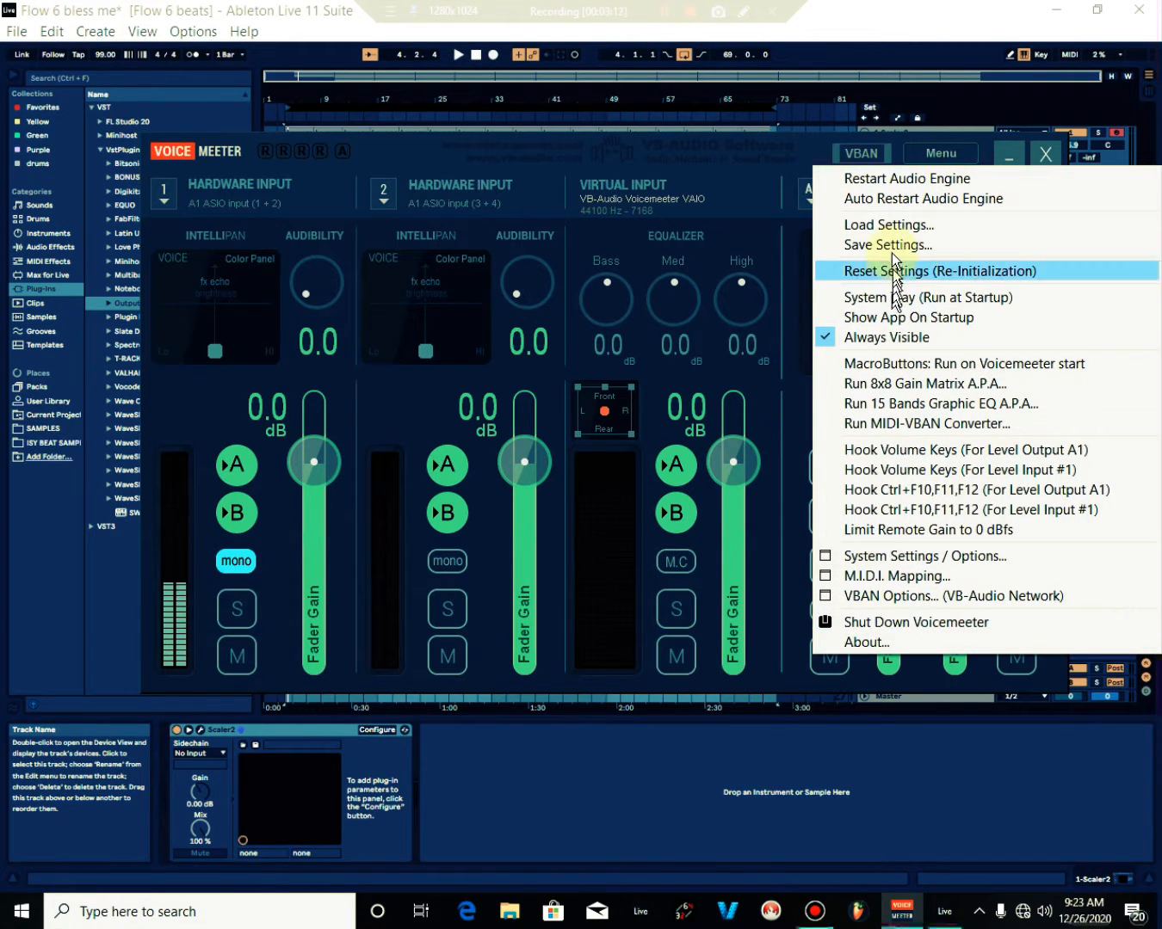
click(887, 225)
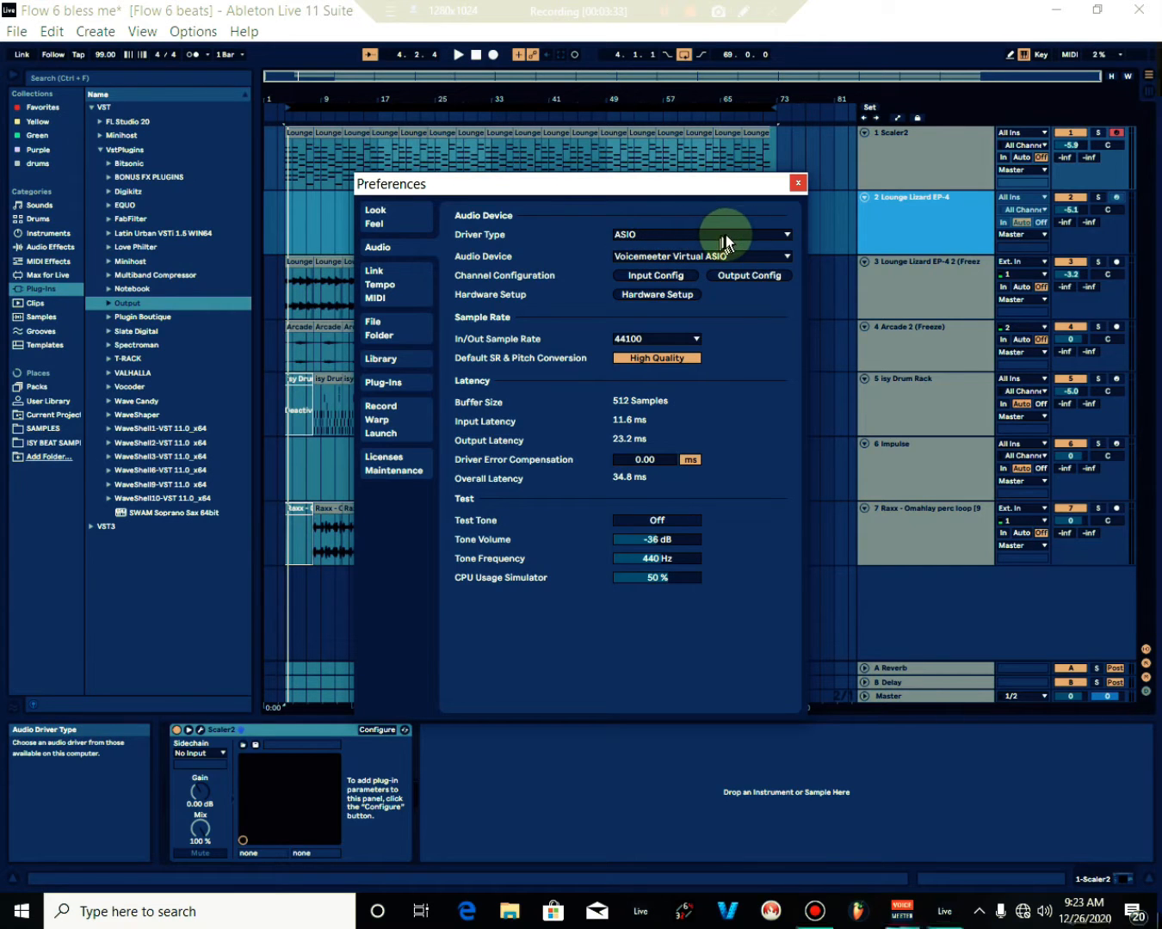
Step: Keep Voicemeeter Virtual ASIO as Ableton's audio device and restore the Voicemeeter mixer
click(700, 255)
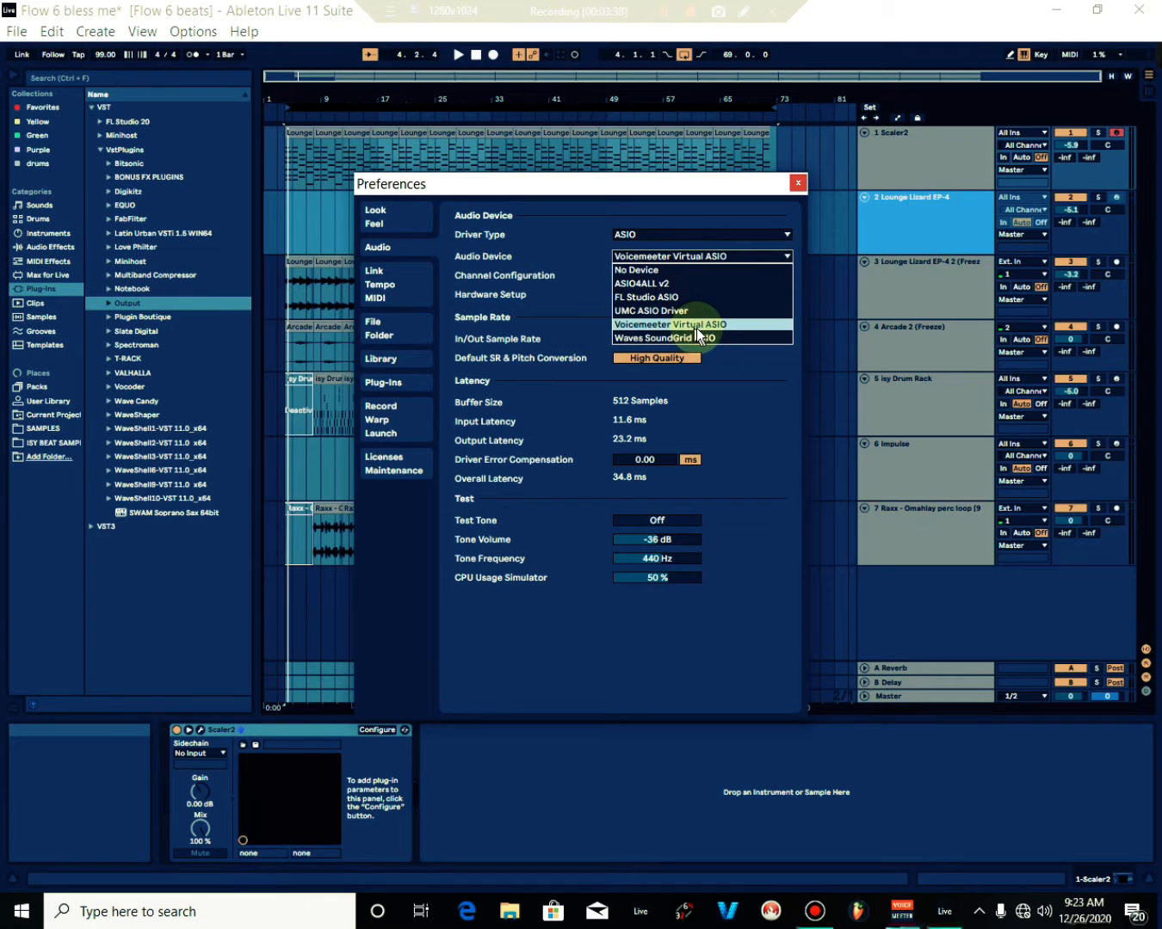
mouse_move(727, 329)
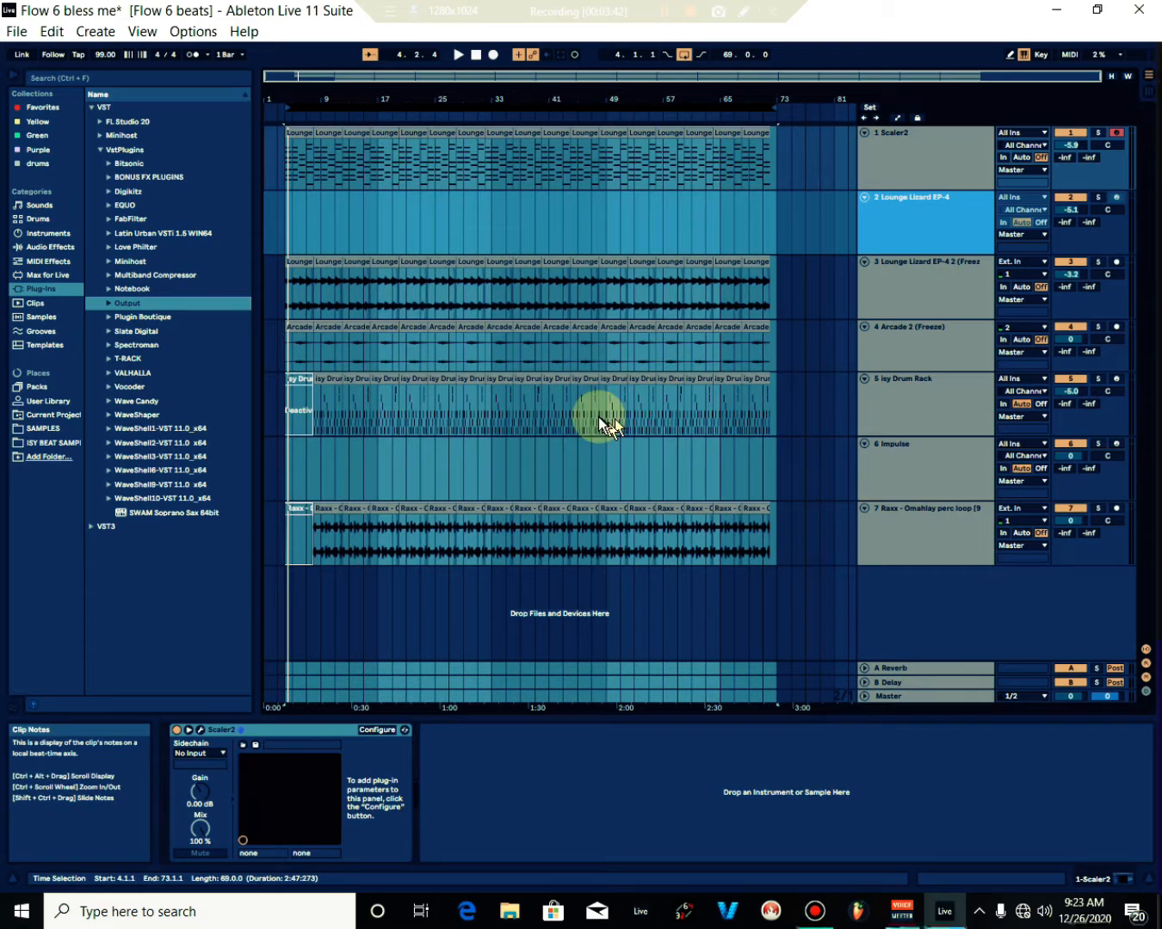
click(900, 910)
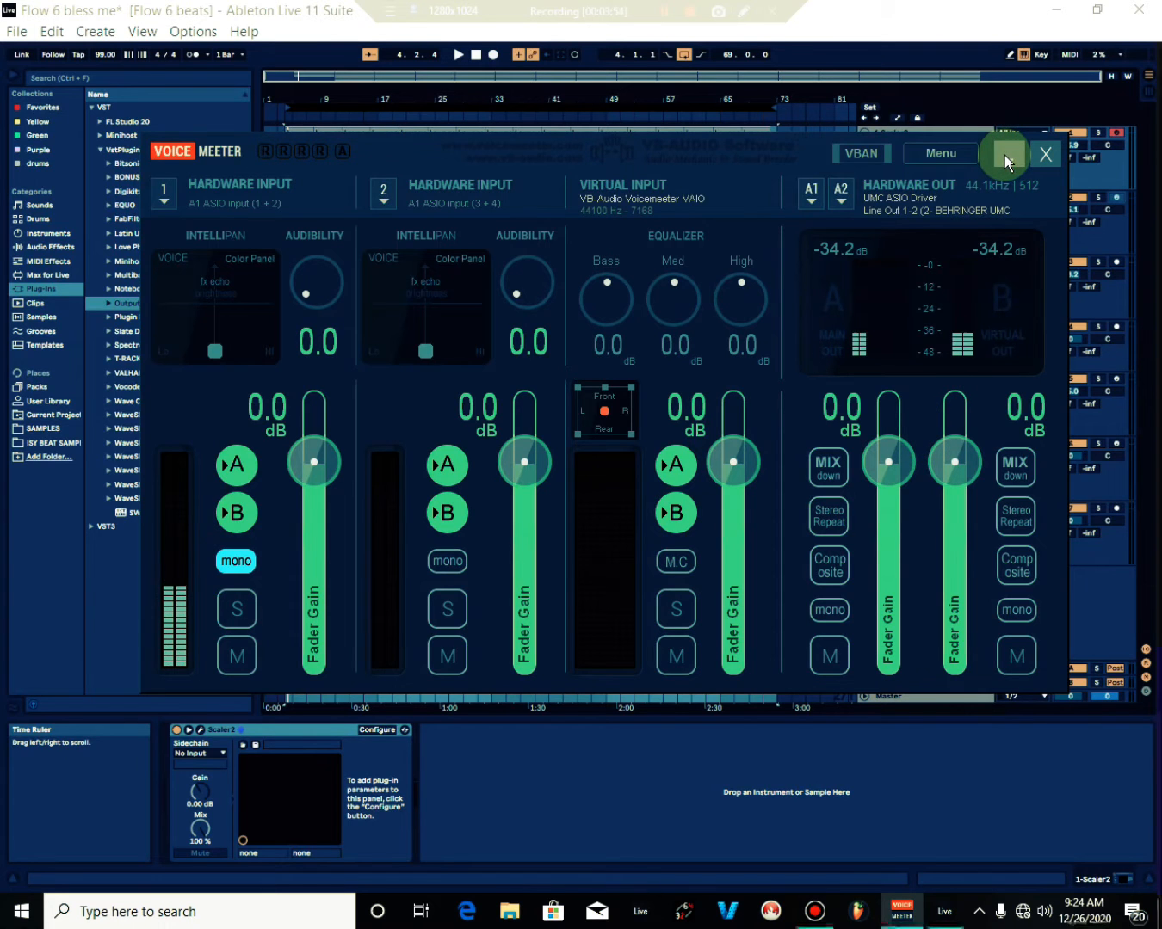
Step: Play the song and watch Voicemeeter's meters for signal, then minimize the mixer again
click(1044, 154)
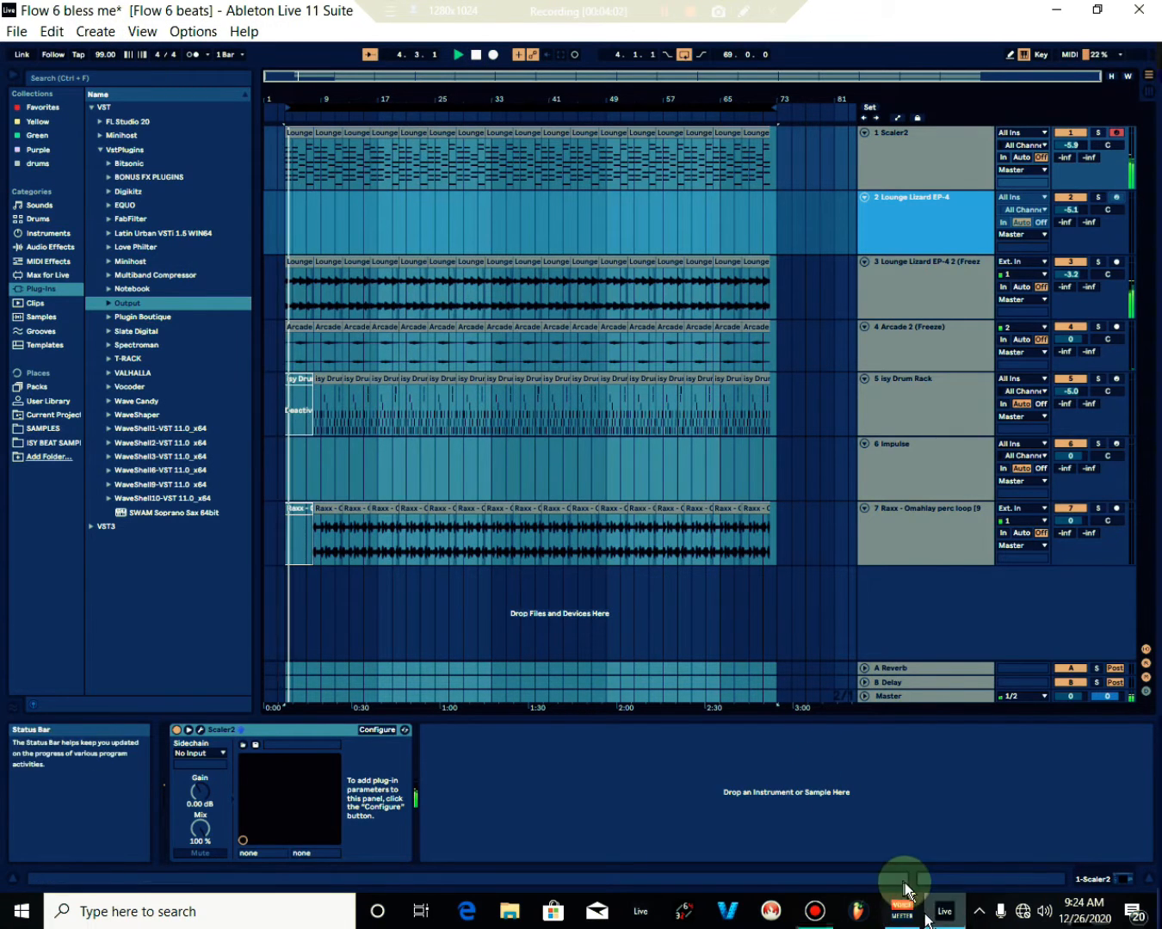
click(902, 910)
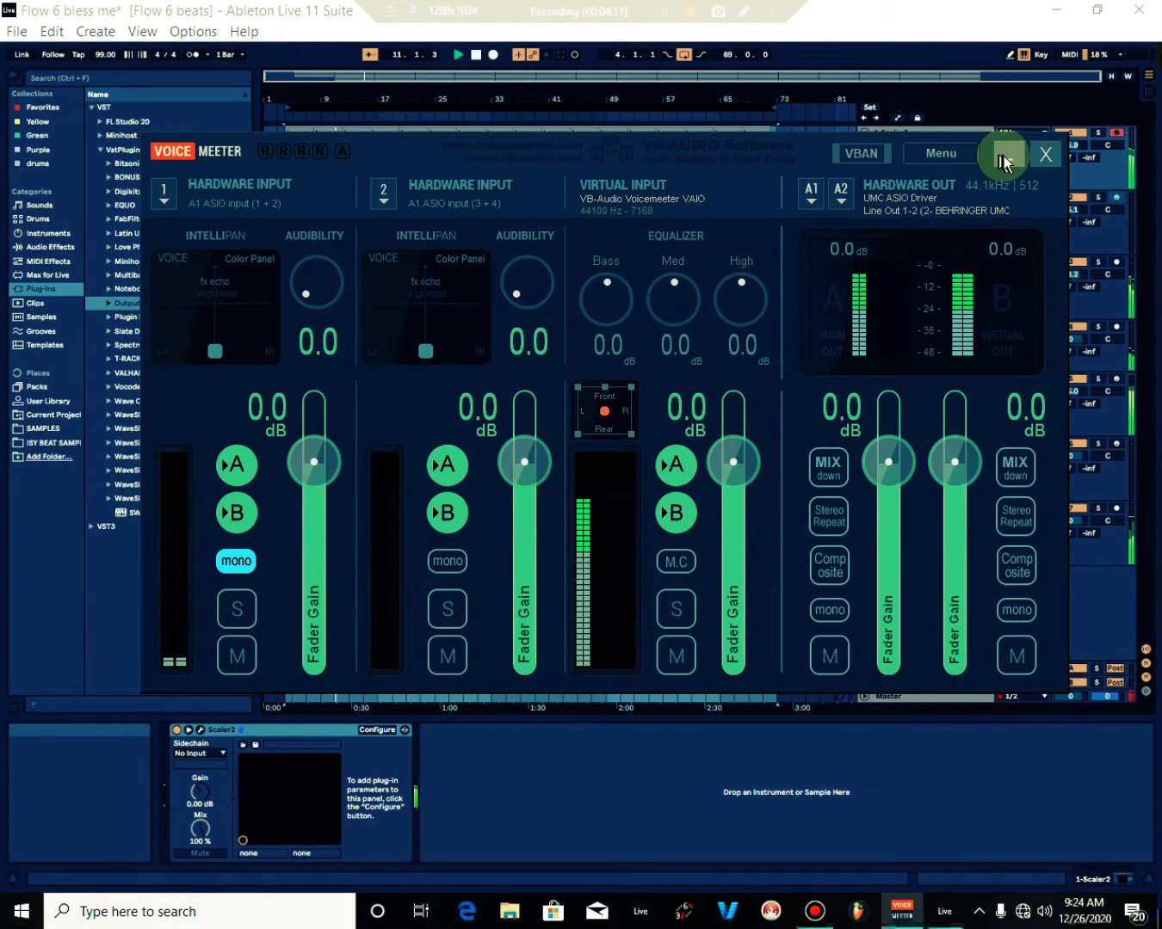
click(1045, 154)
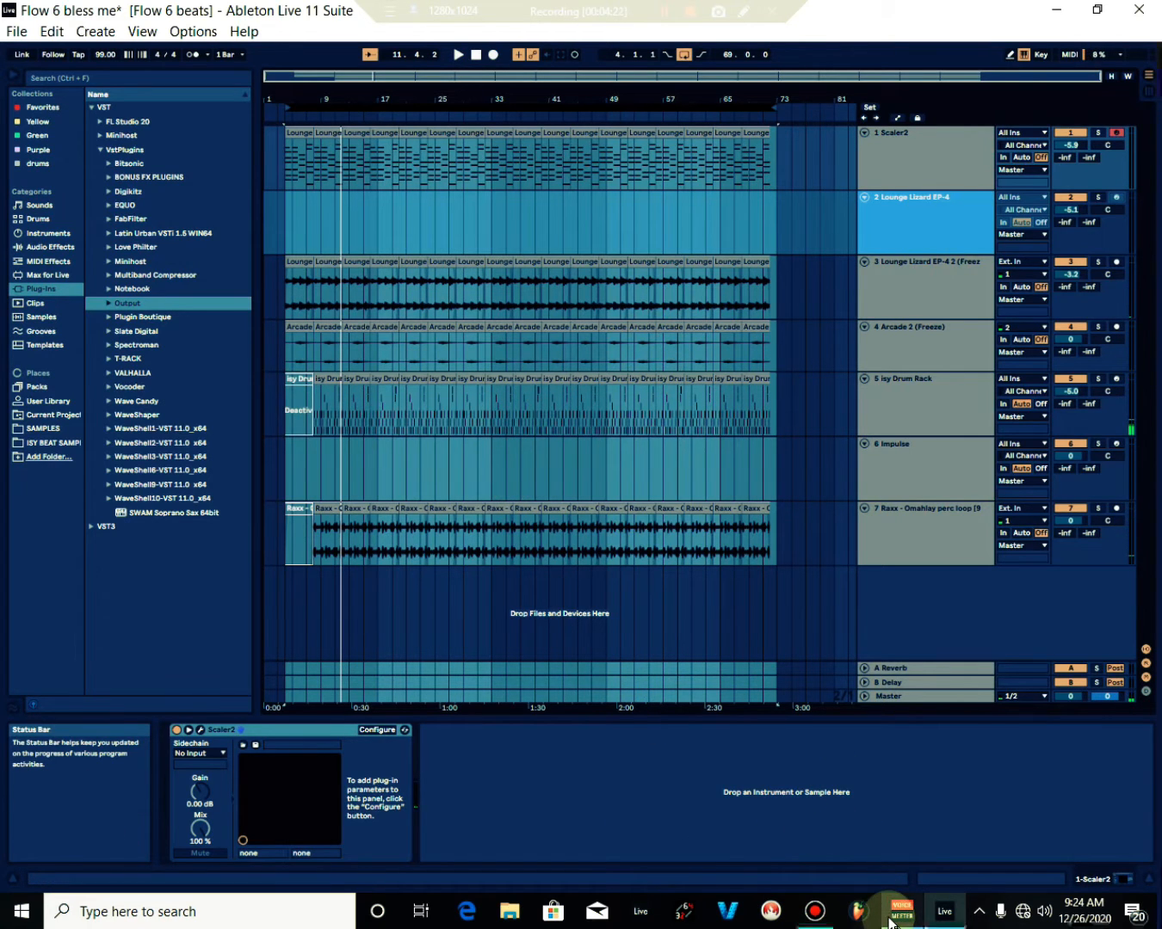
Step: Restore Bandicam's main window from the taskbar over Ableton
click(813, 910)
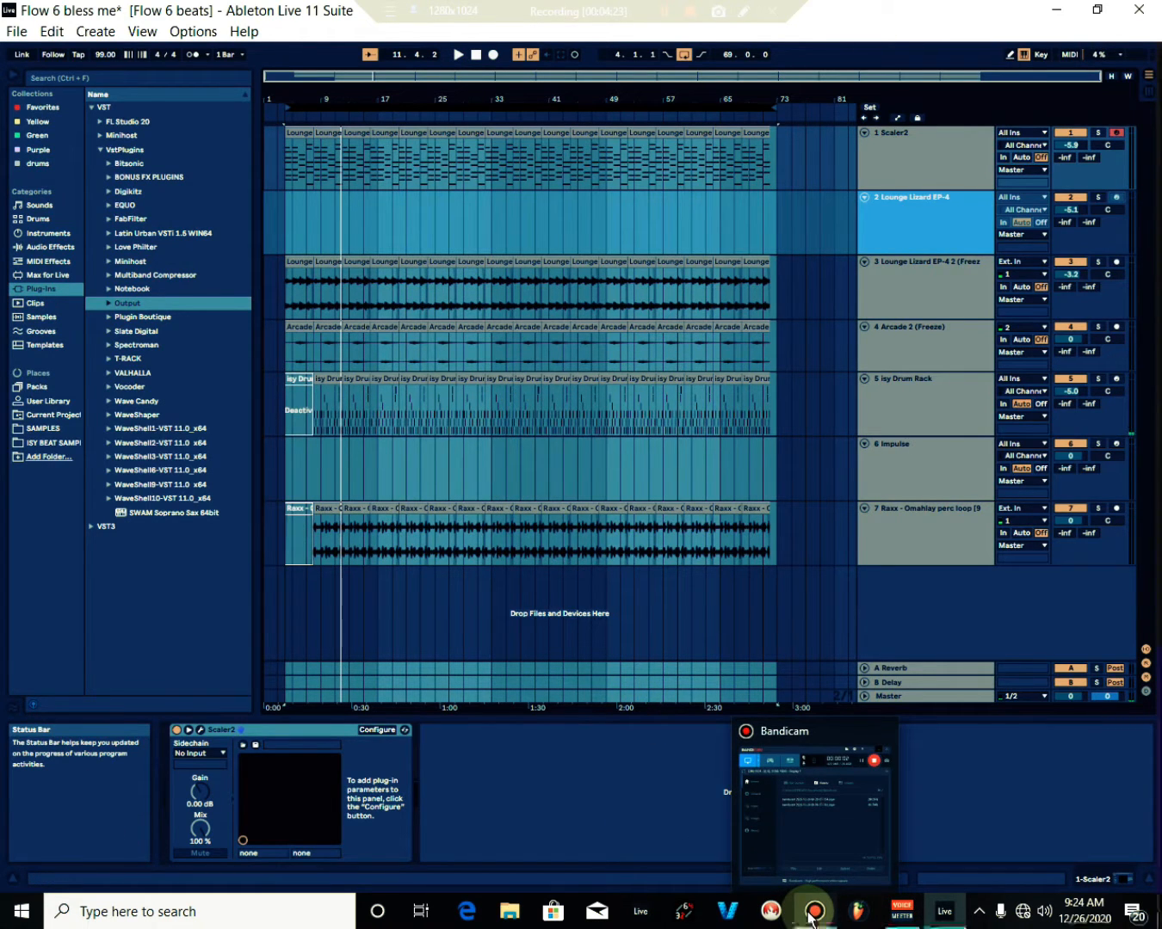
click(811, 911)
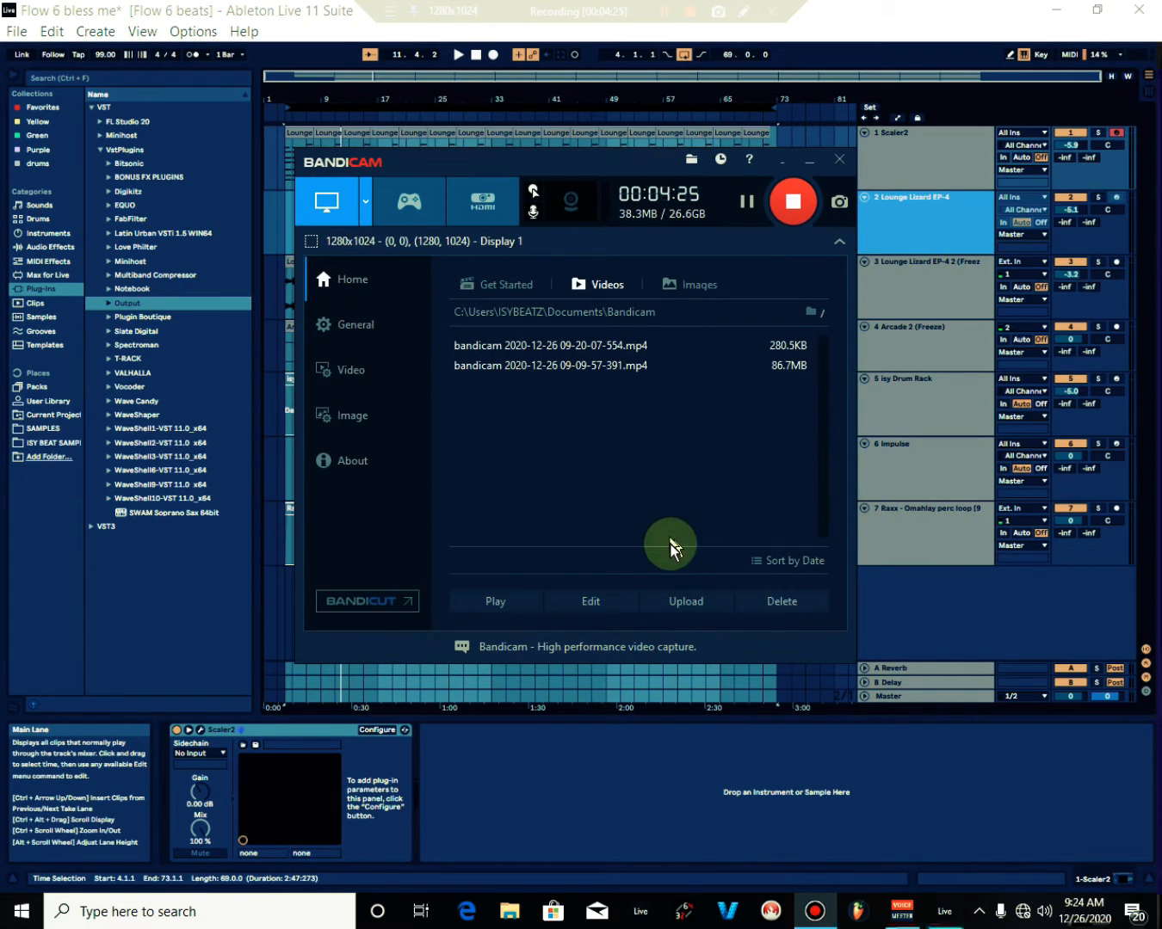
mouse_move(646, 494)
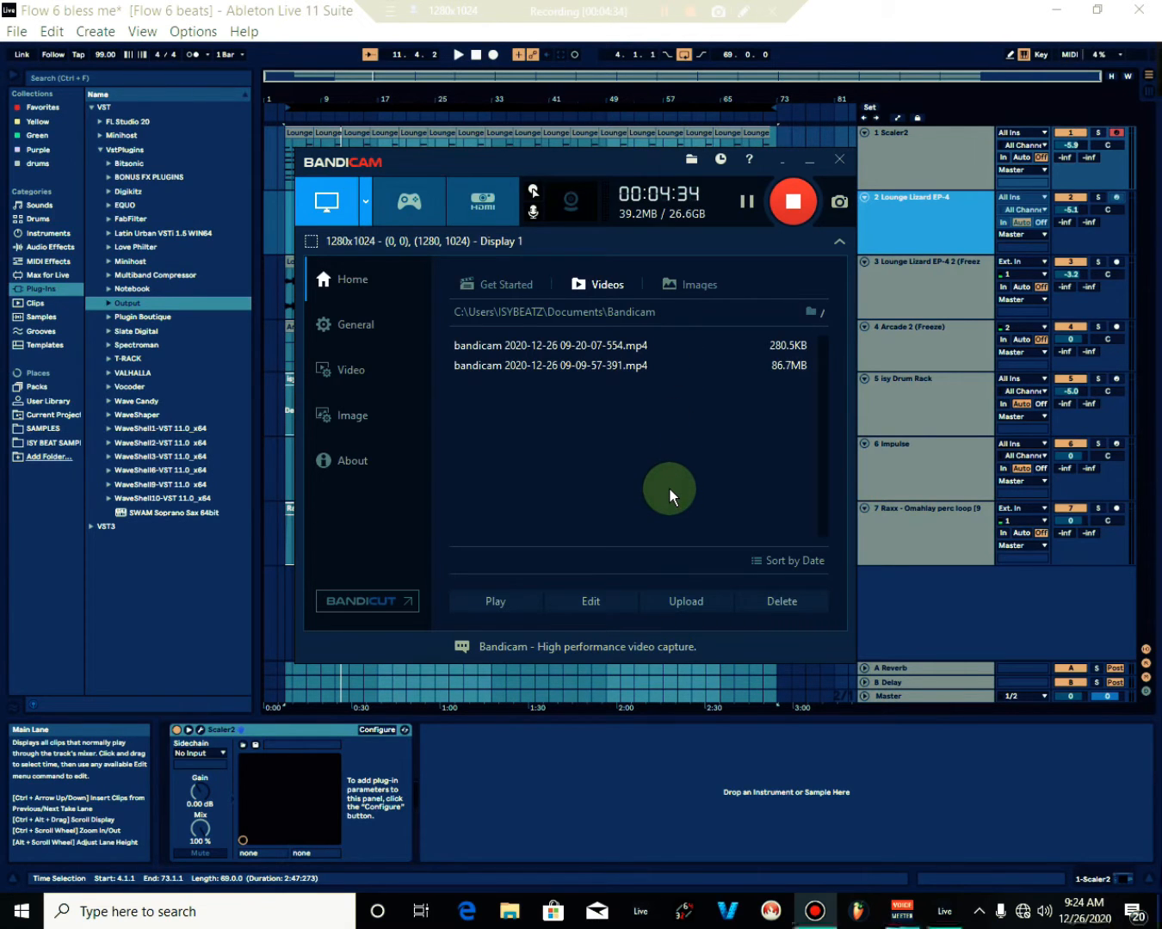
mouse_move(669, 477)
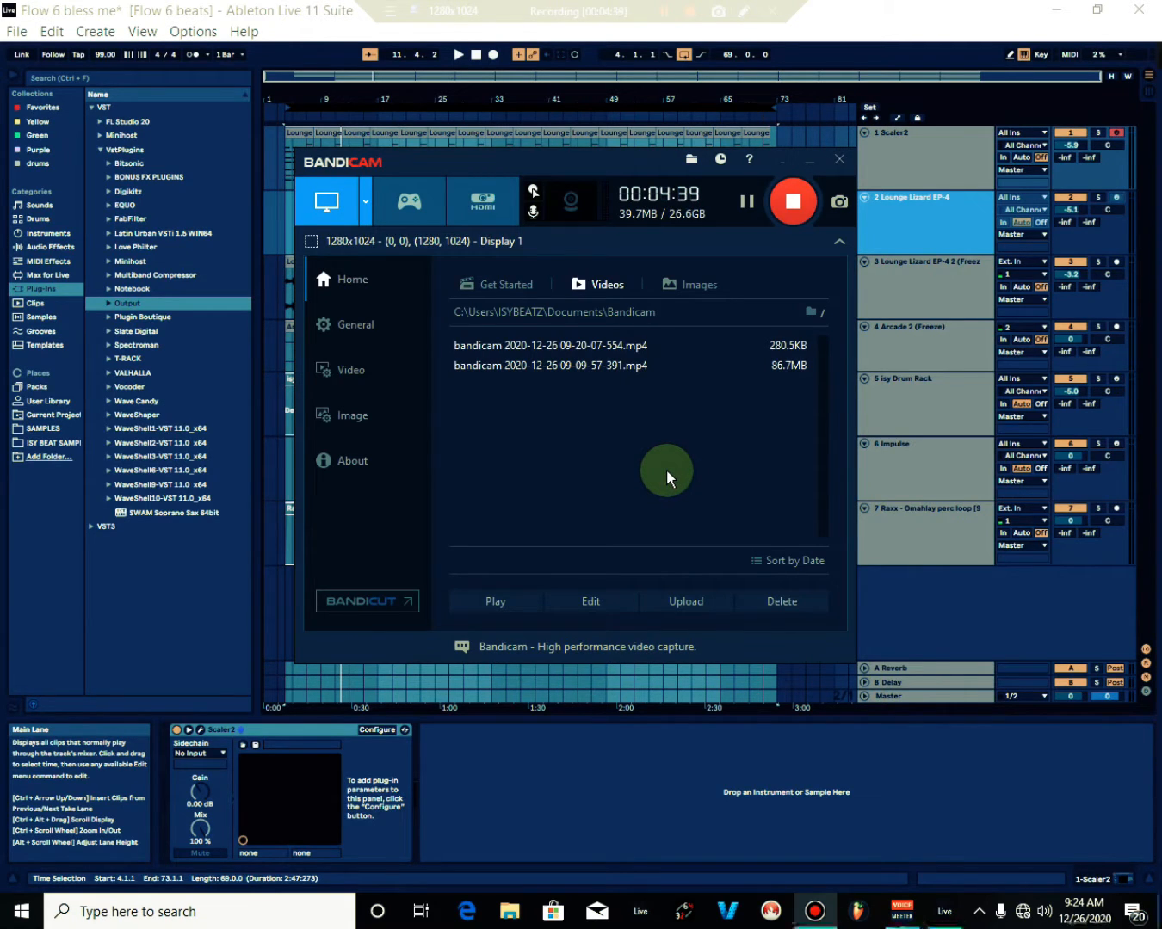
mouse_move(659, 465)
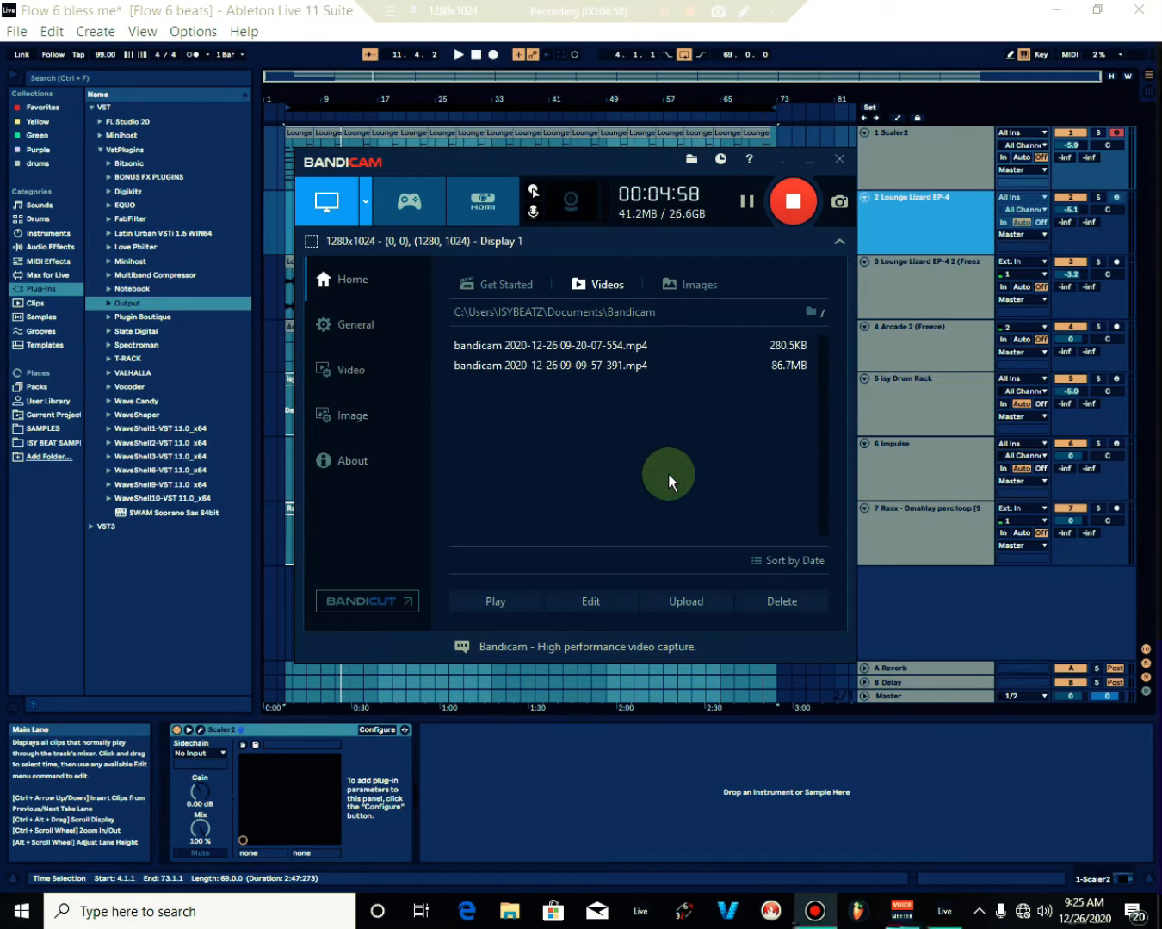
mouse_move(650, 315)
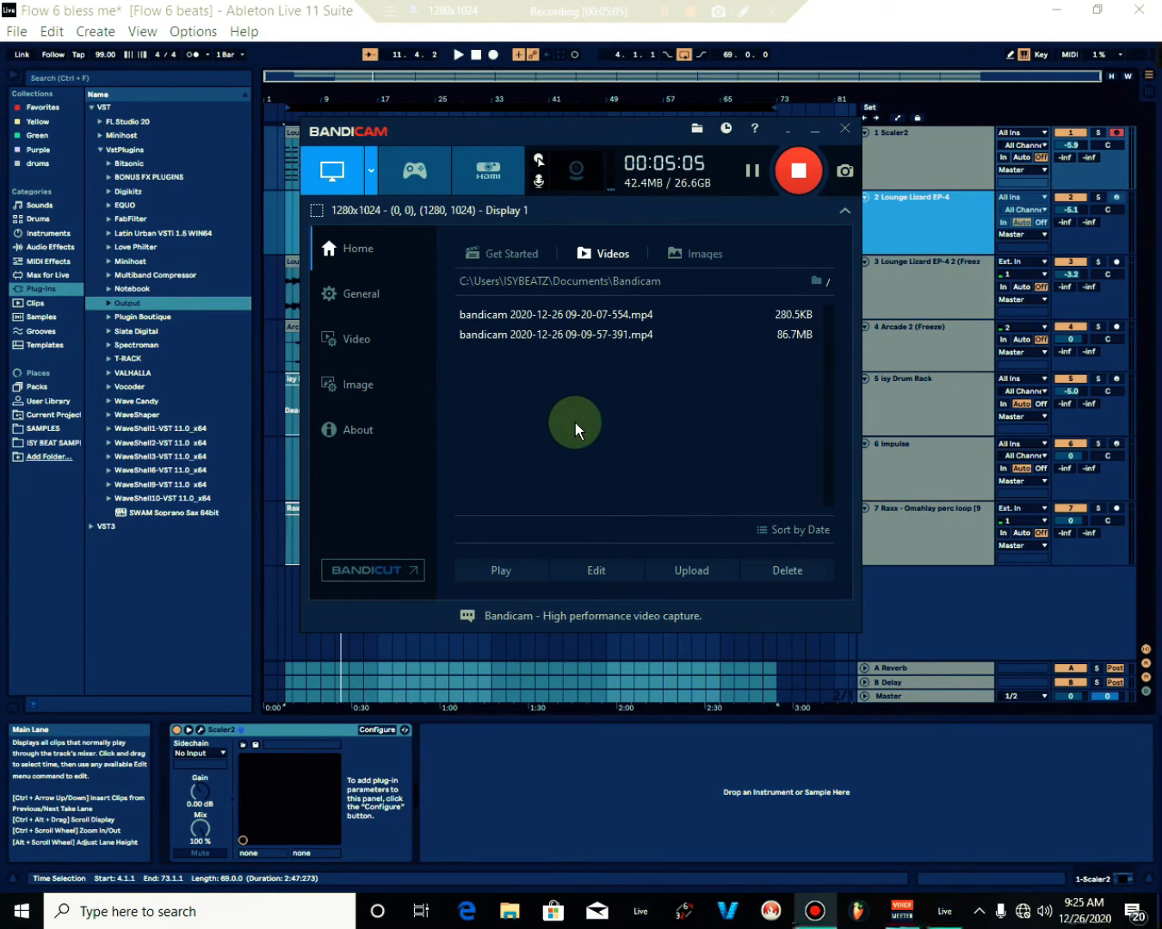
mouse_move(578, 415)
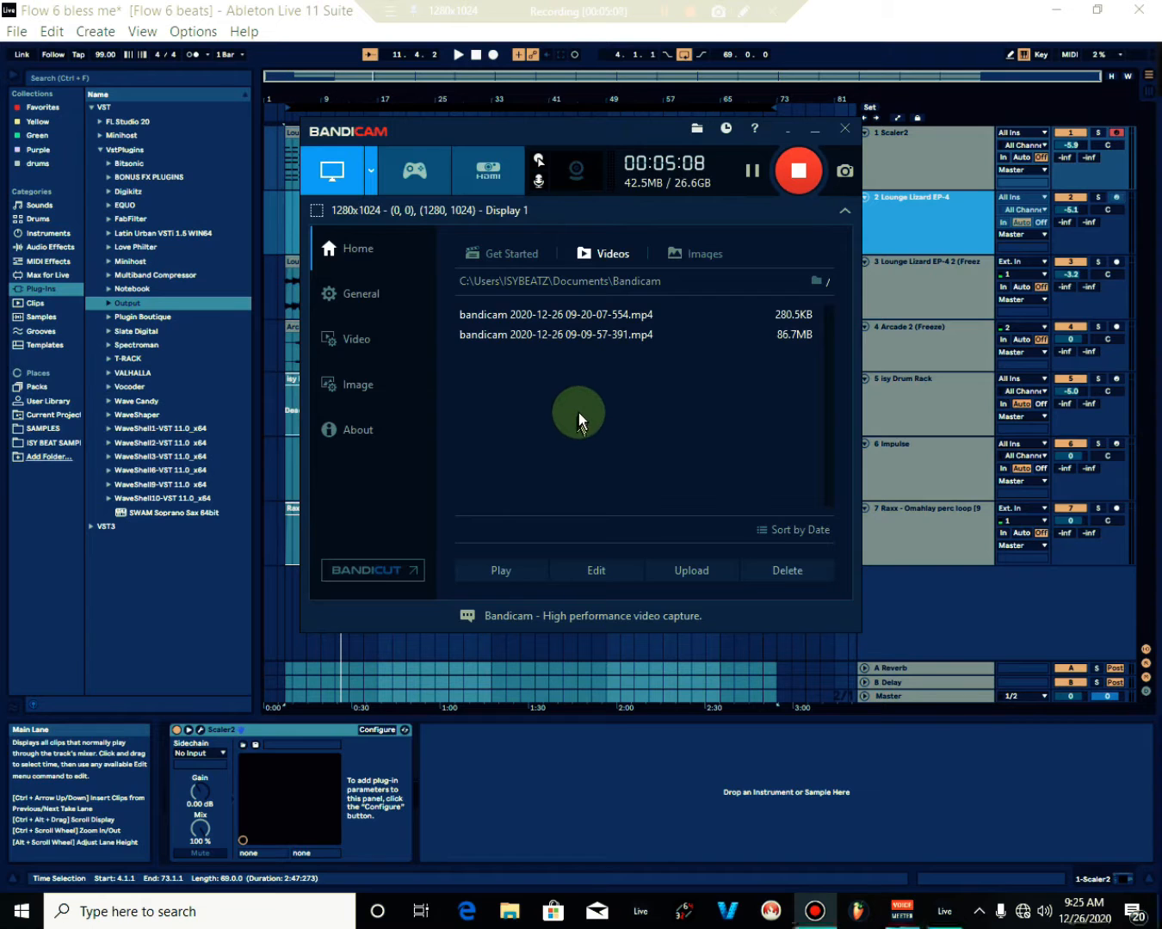
mouse_move(590, 406)
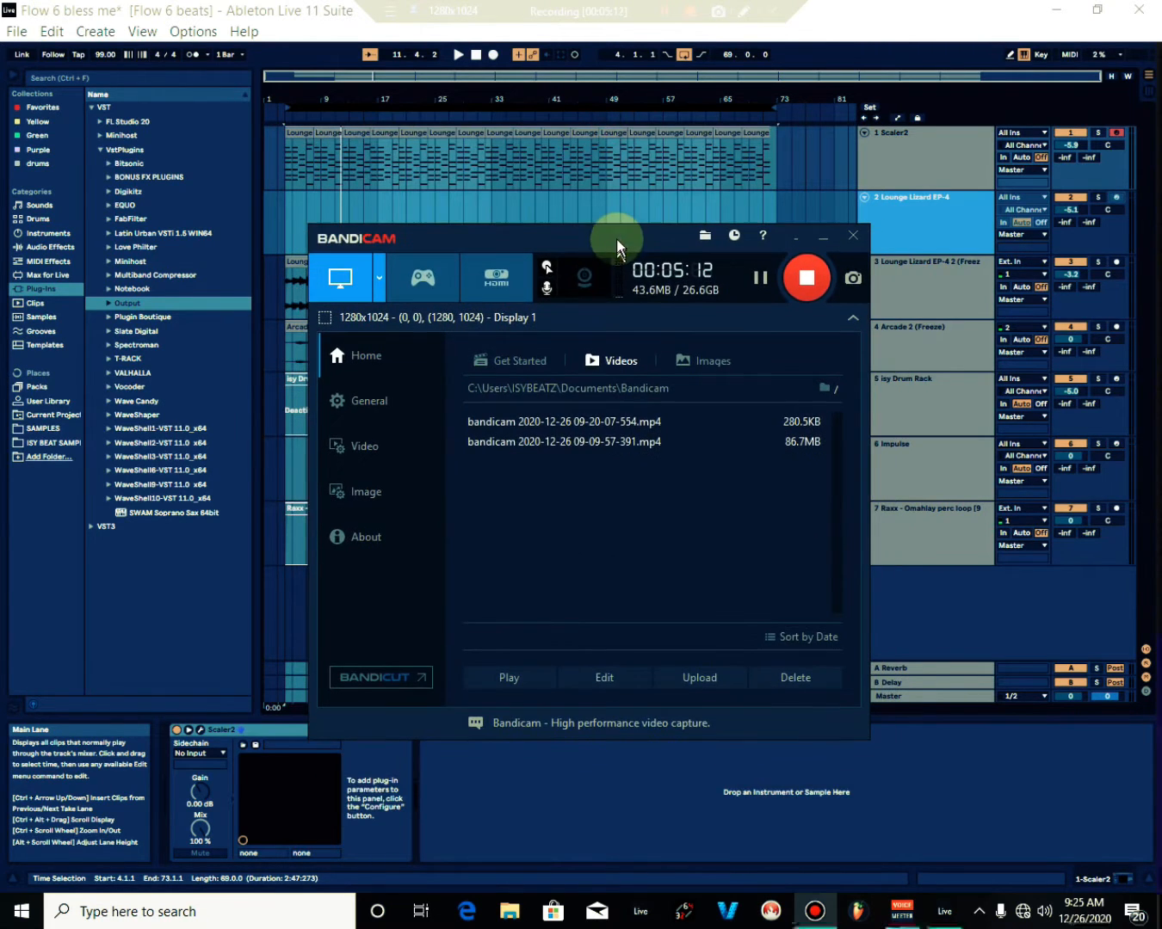
mouse_move(547, 289)
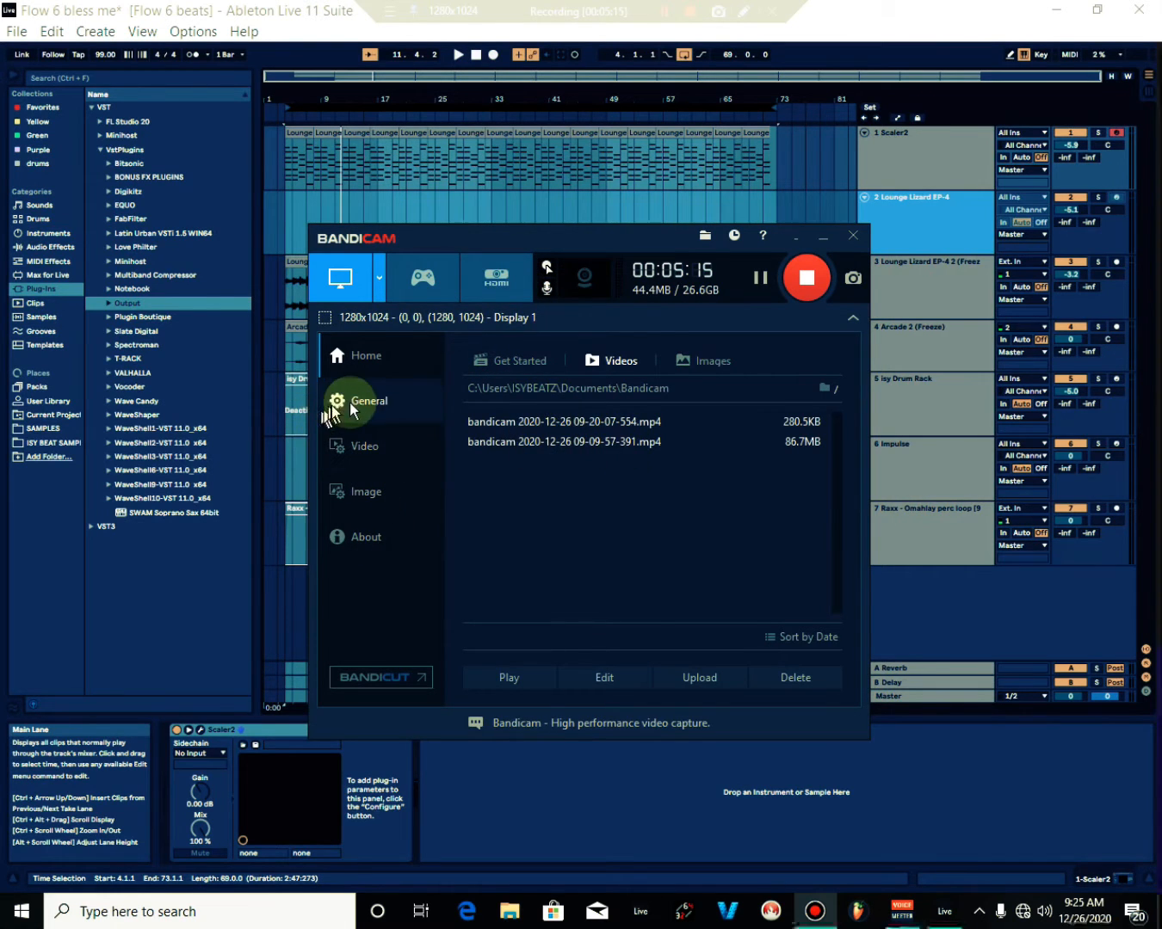
Step: Open Bandicam's sound recording settings with VoiceMeeter Output (VB-Audio VoiceMeeter VAIO) as microphone
click(368, 401)
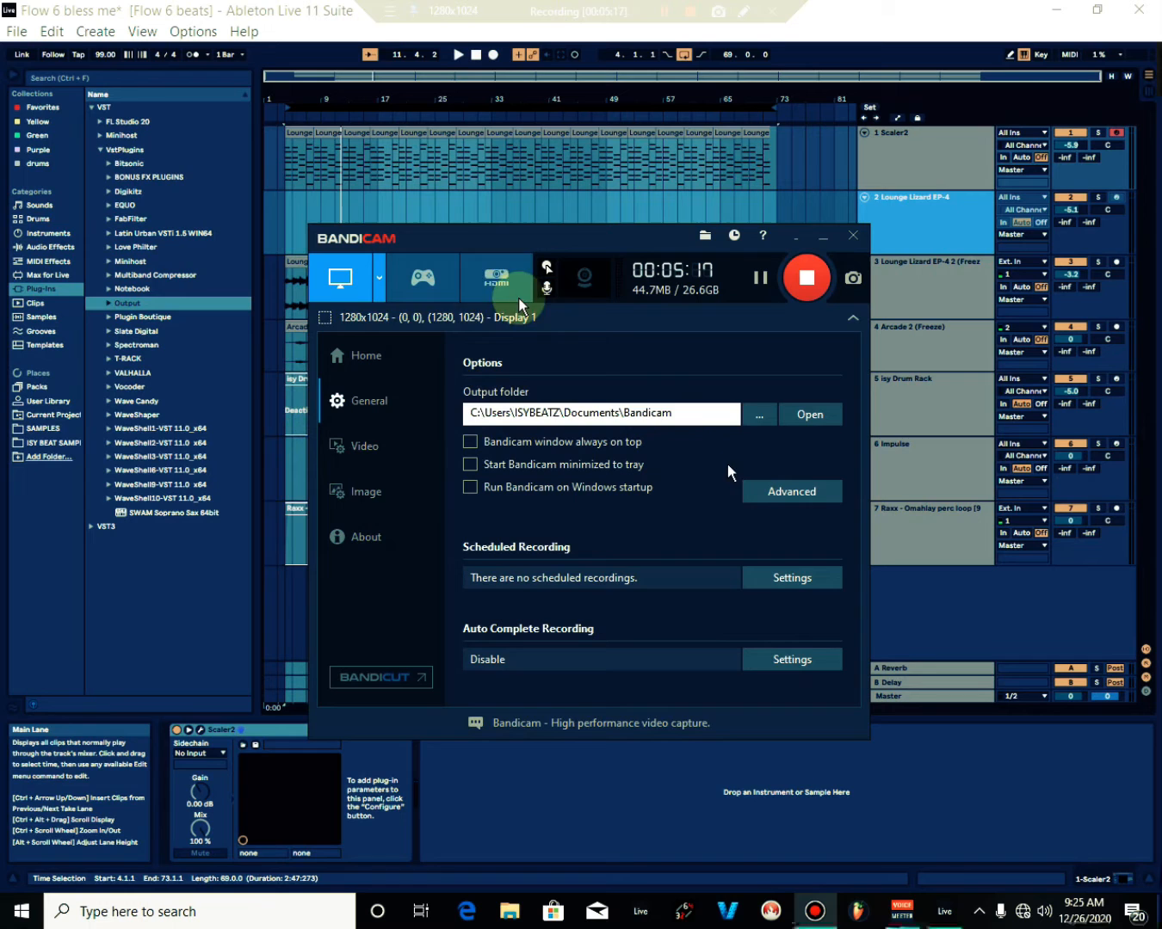
click(365, 355)
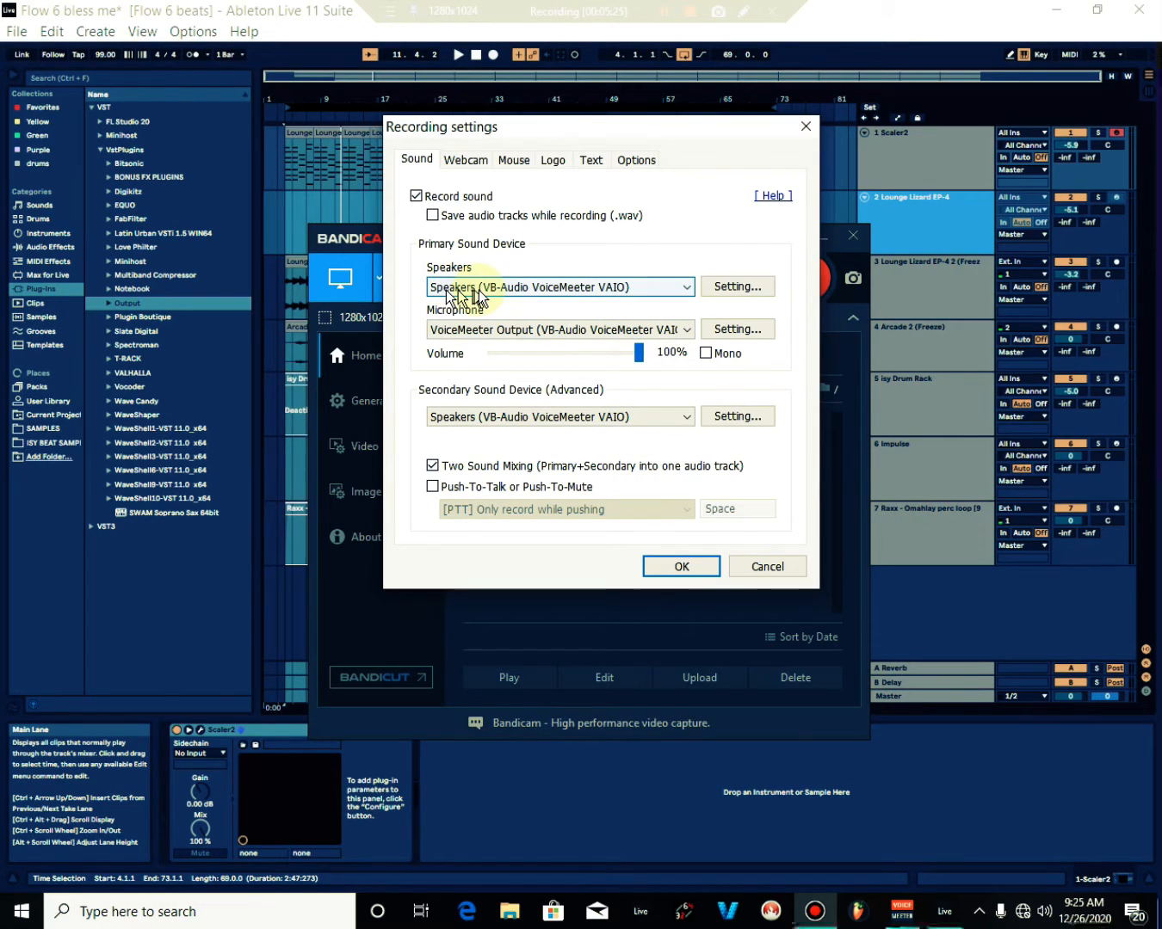
mouse_move(633, 301)
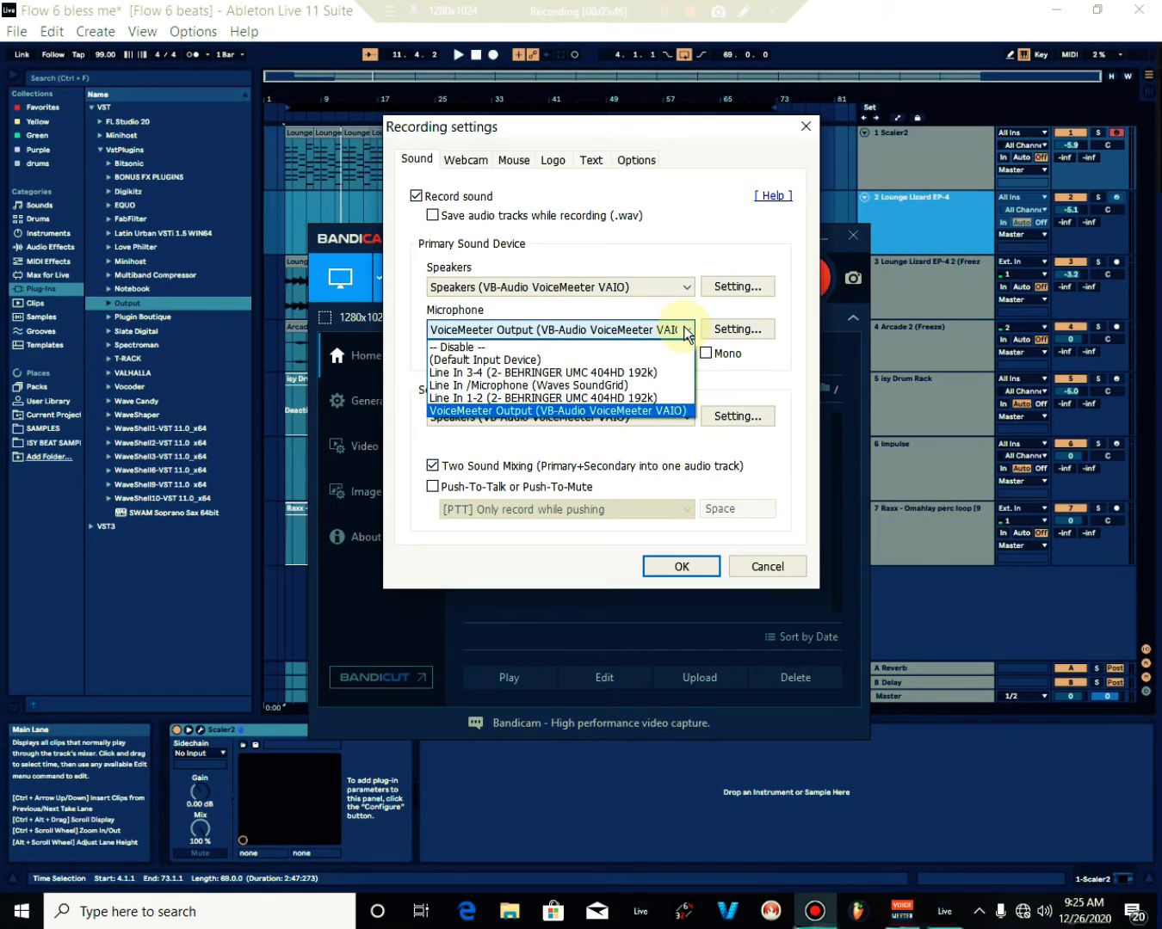
click(558, 411)
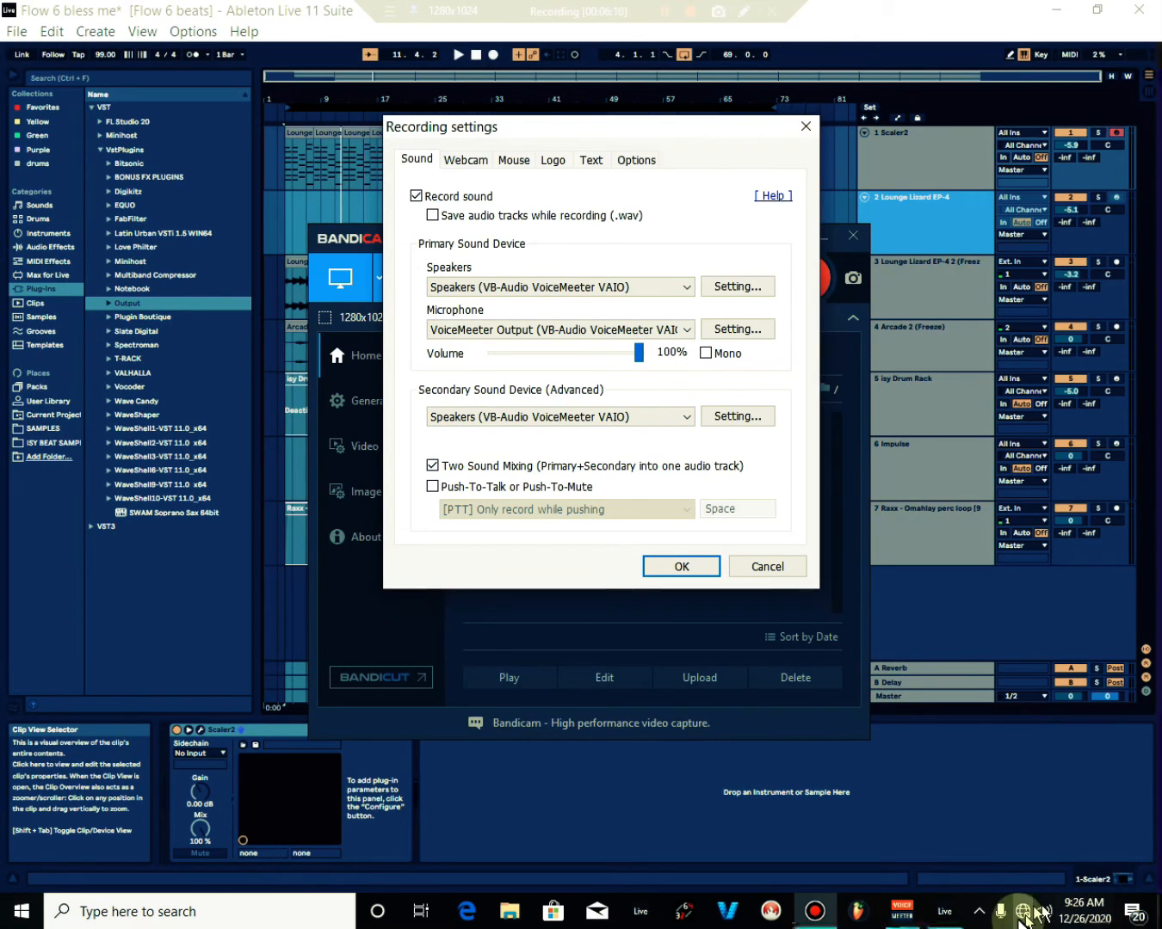
click(901, 911)
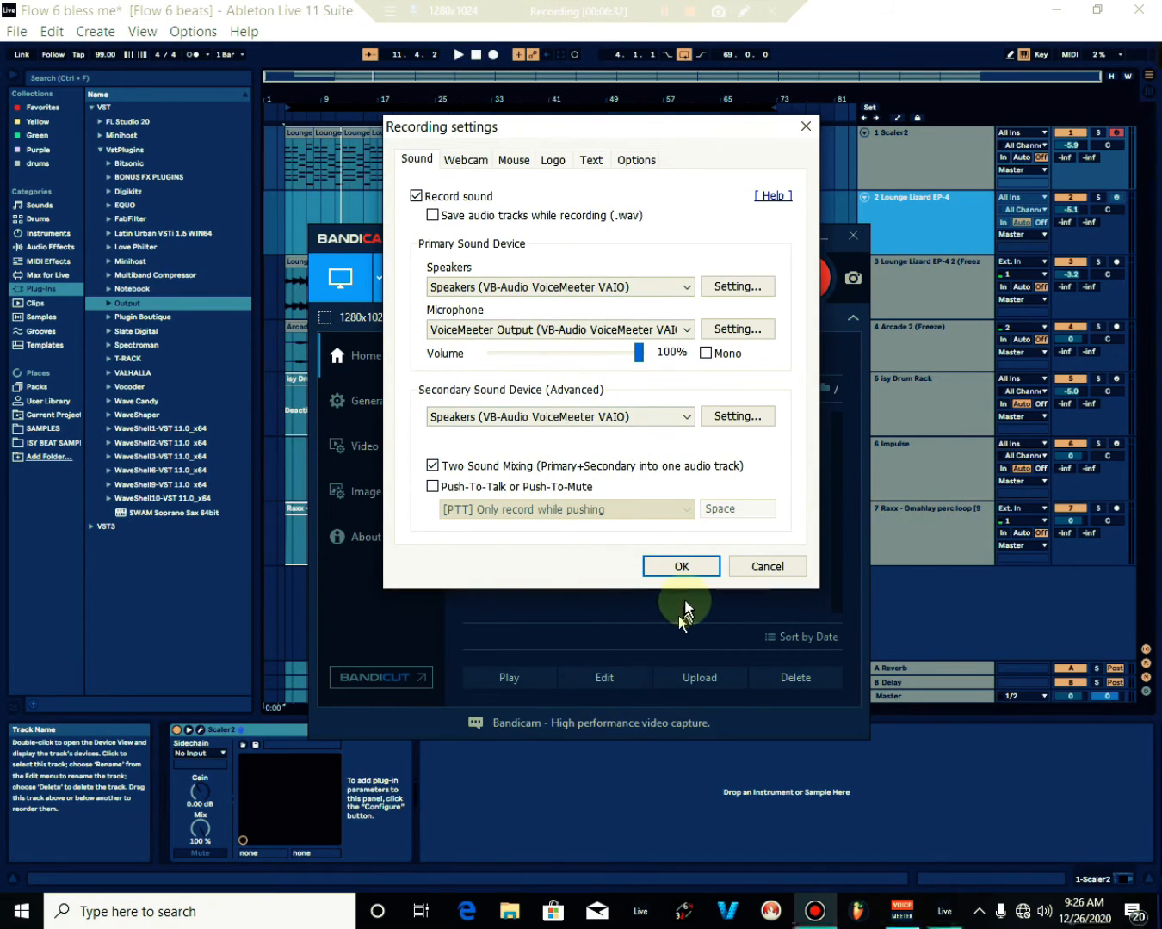
Step: Confirm the VoiceMeeter VAIO sound devices with OK in Recording settings
click(680, 566)
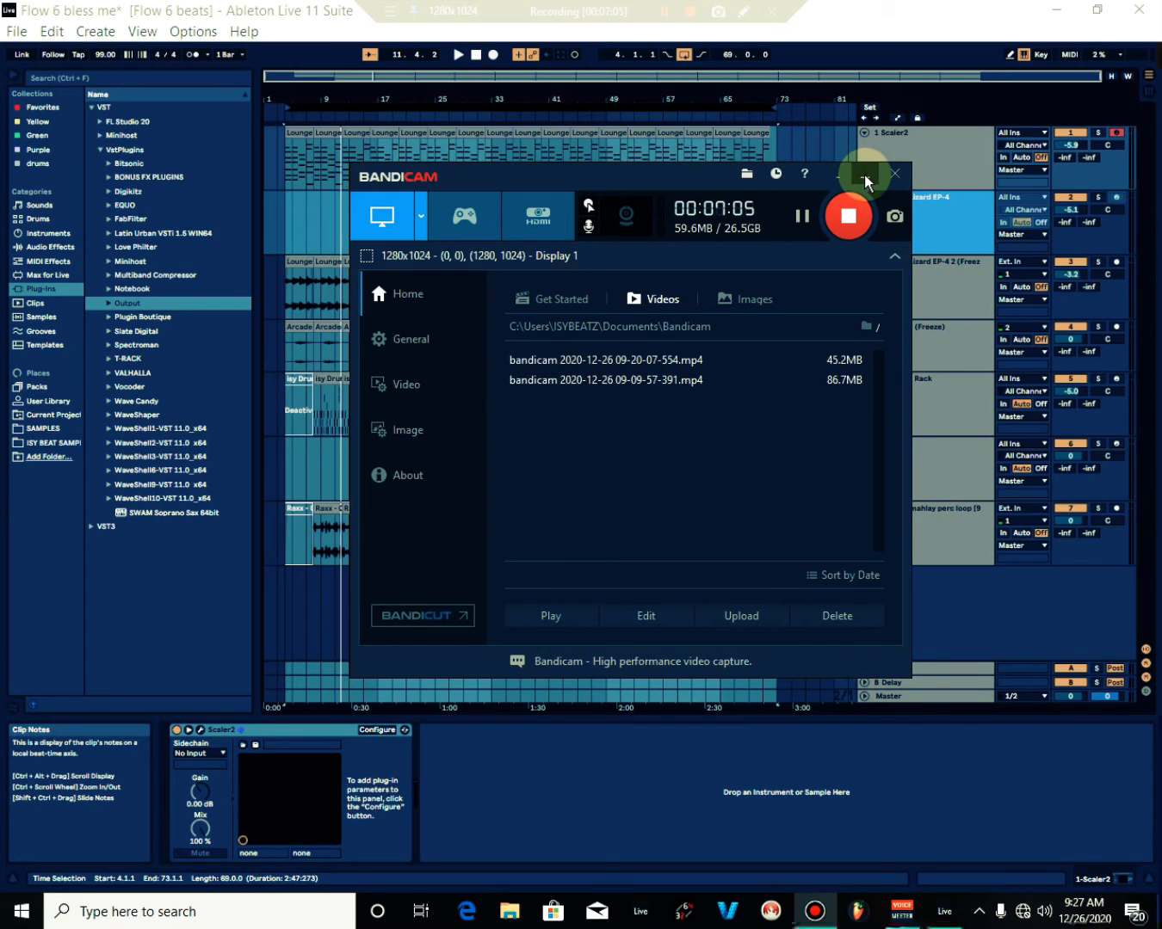
mouse_move(805, 252)
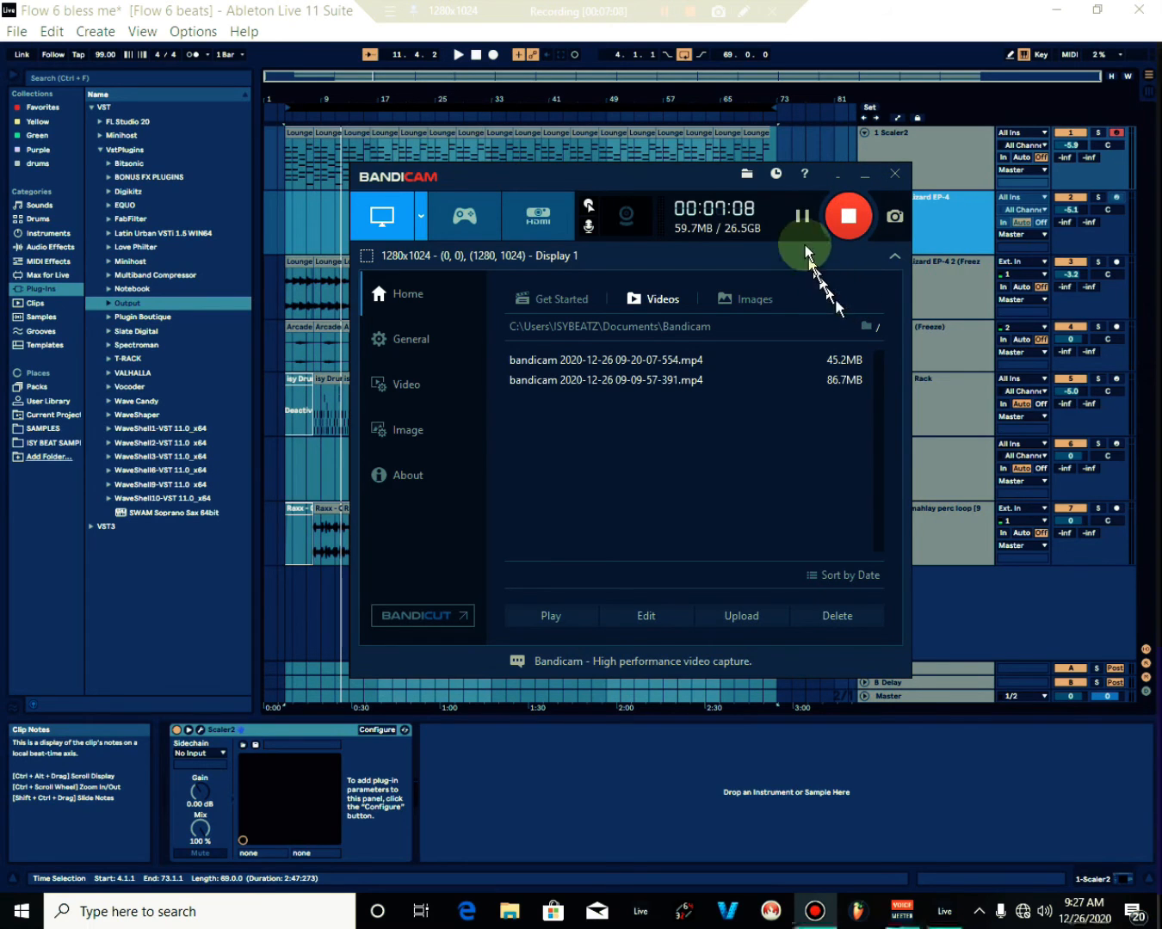